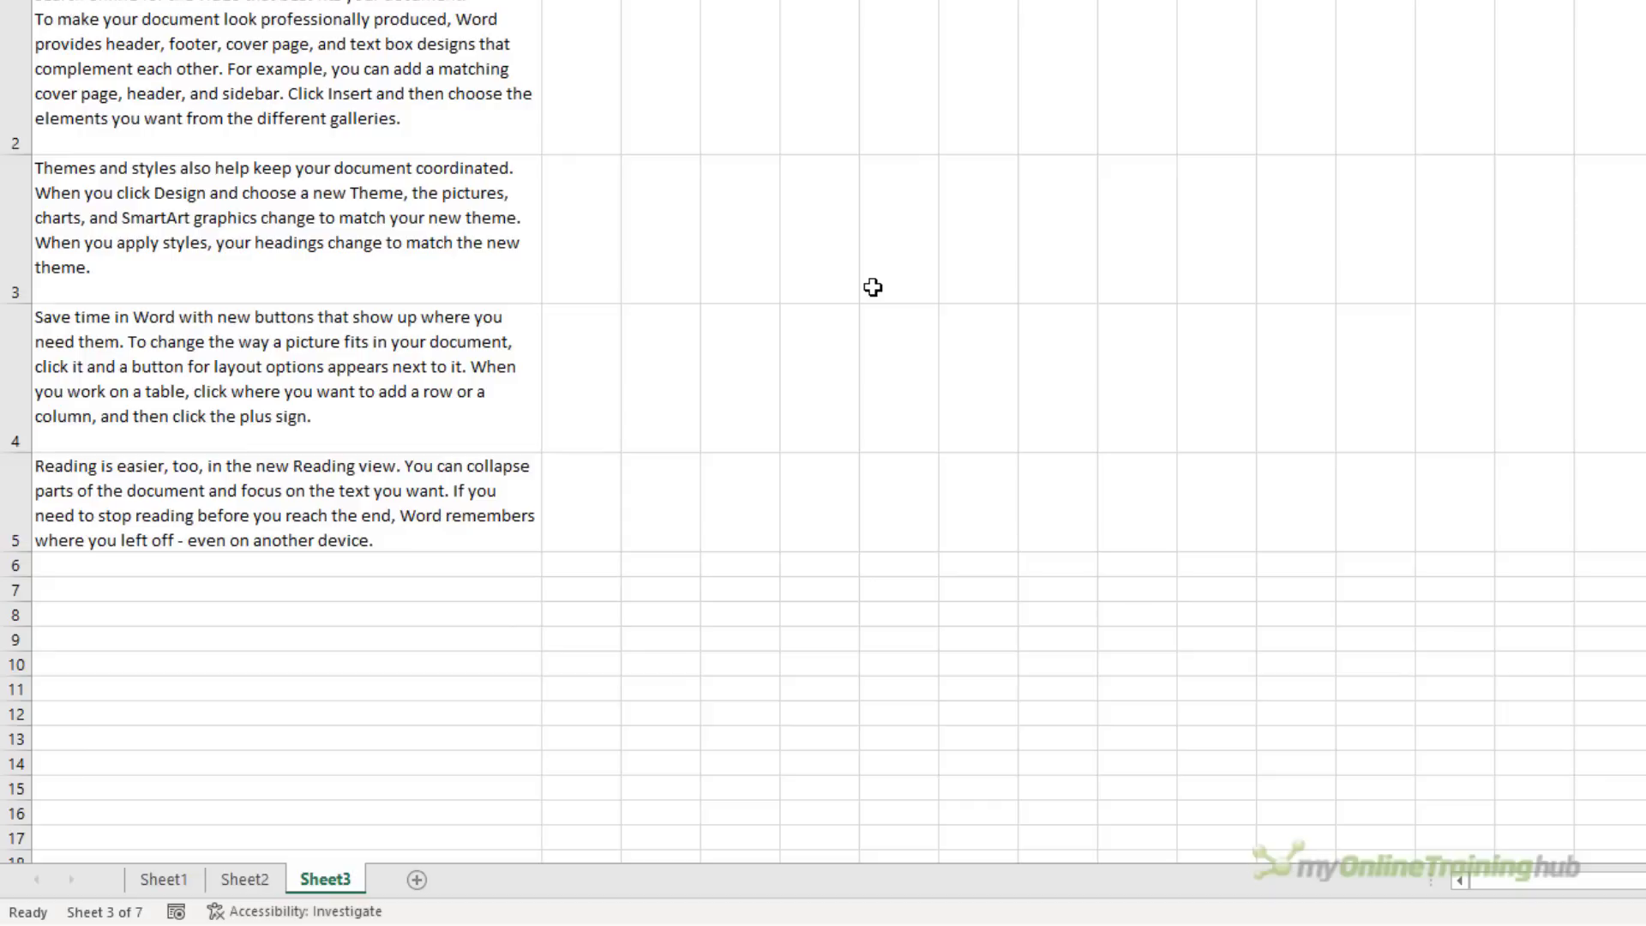
{"action": "mouse_move", "coordinate": [305, 887]}
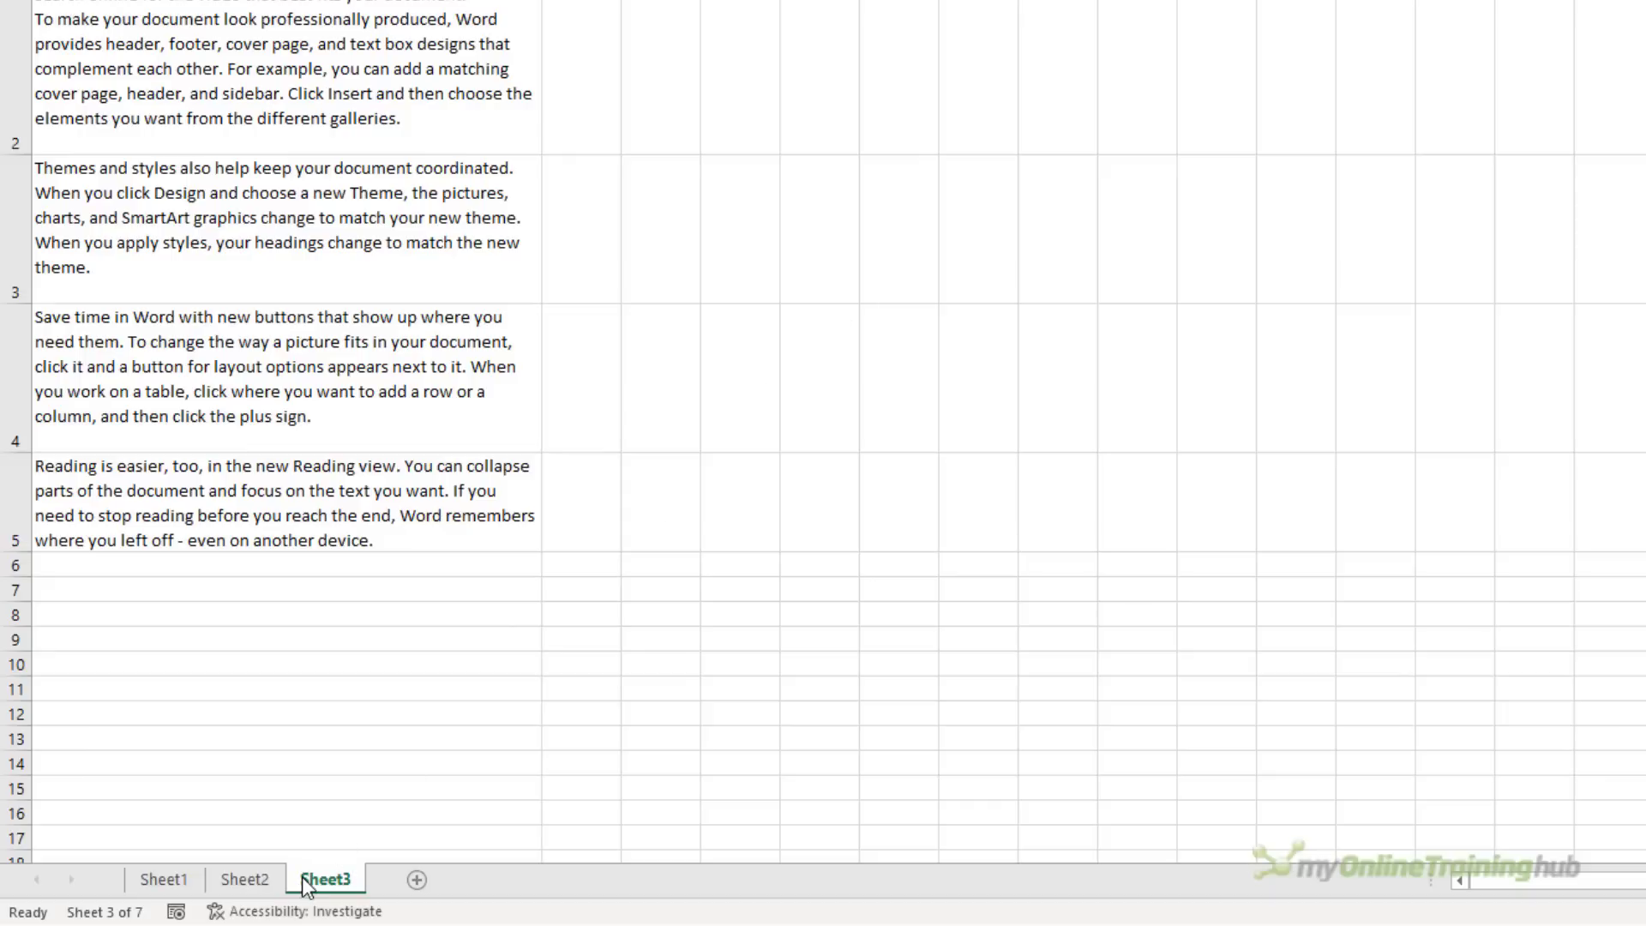
Unhide Sheet4 through Sheet7 together from the Unhide list via the Sheet3 tab menu
{"action": "right_click", "coordinate": [326, 878]}
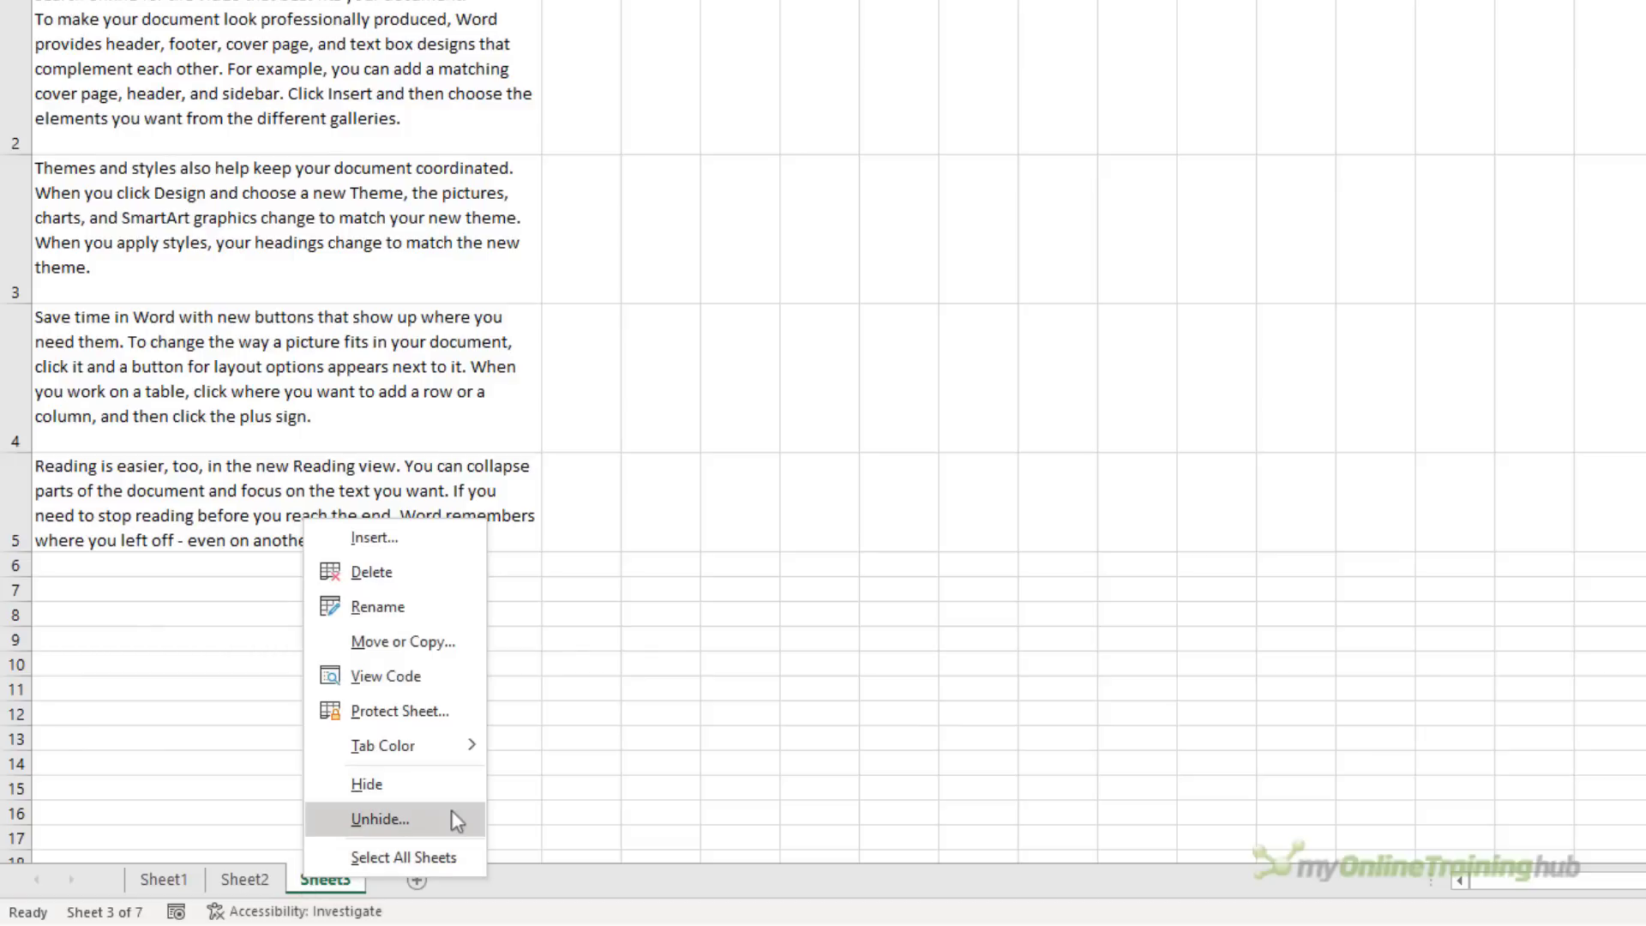
{"action": "left_click", "coordinate": [379, 820]}
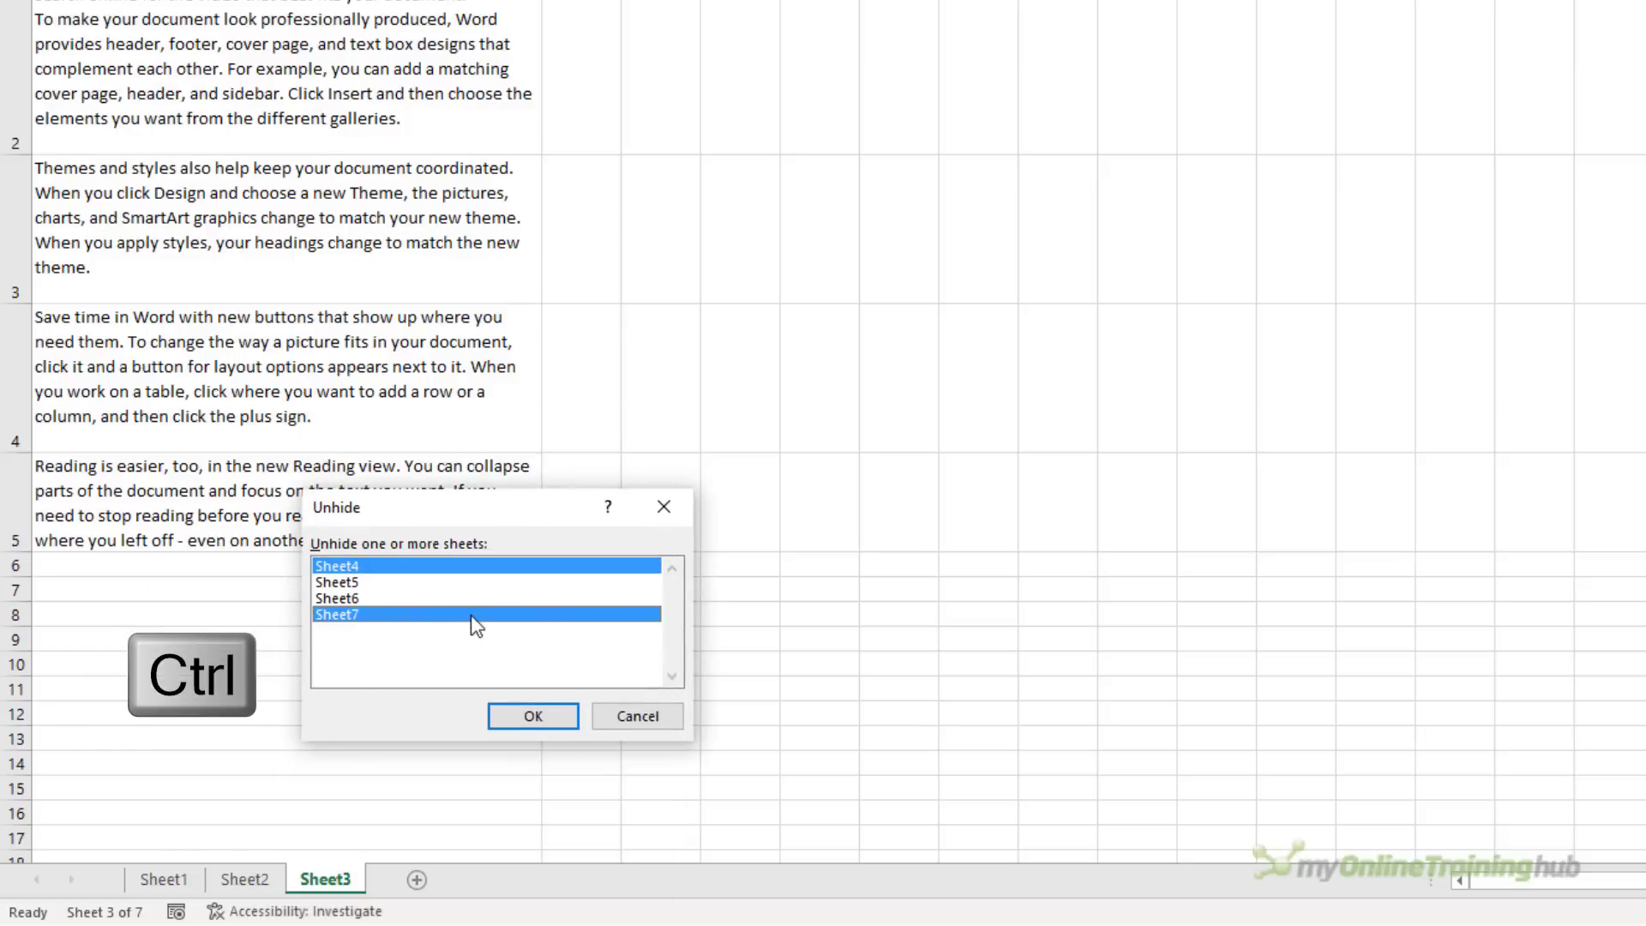
{"action": "mouse_move", "coordinate": [380, 564]}
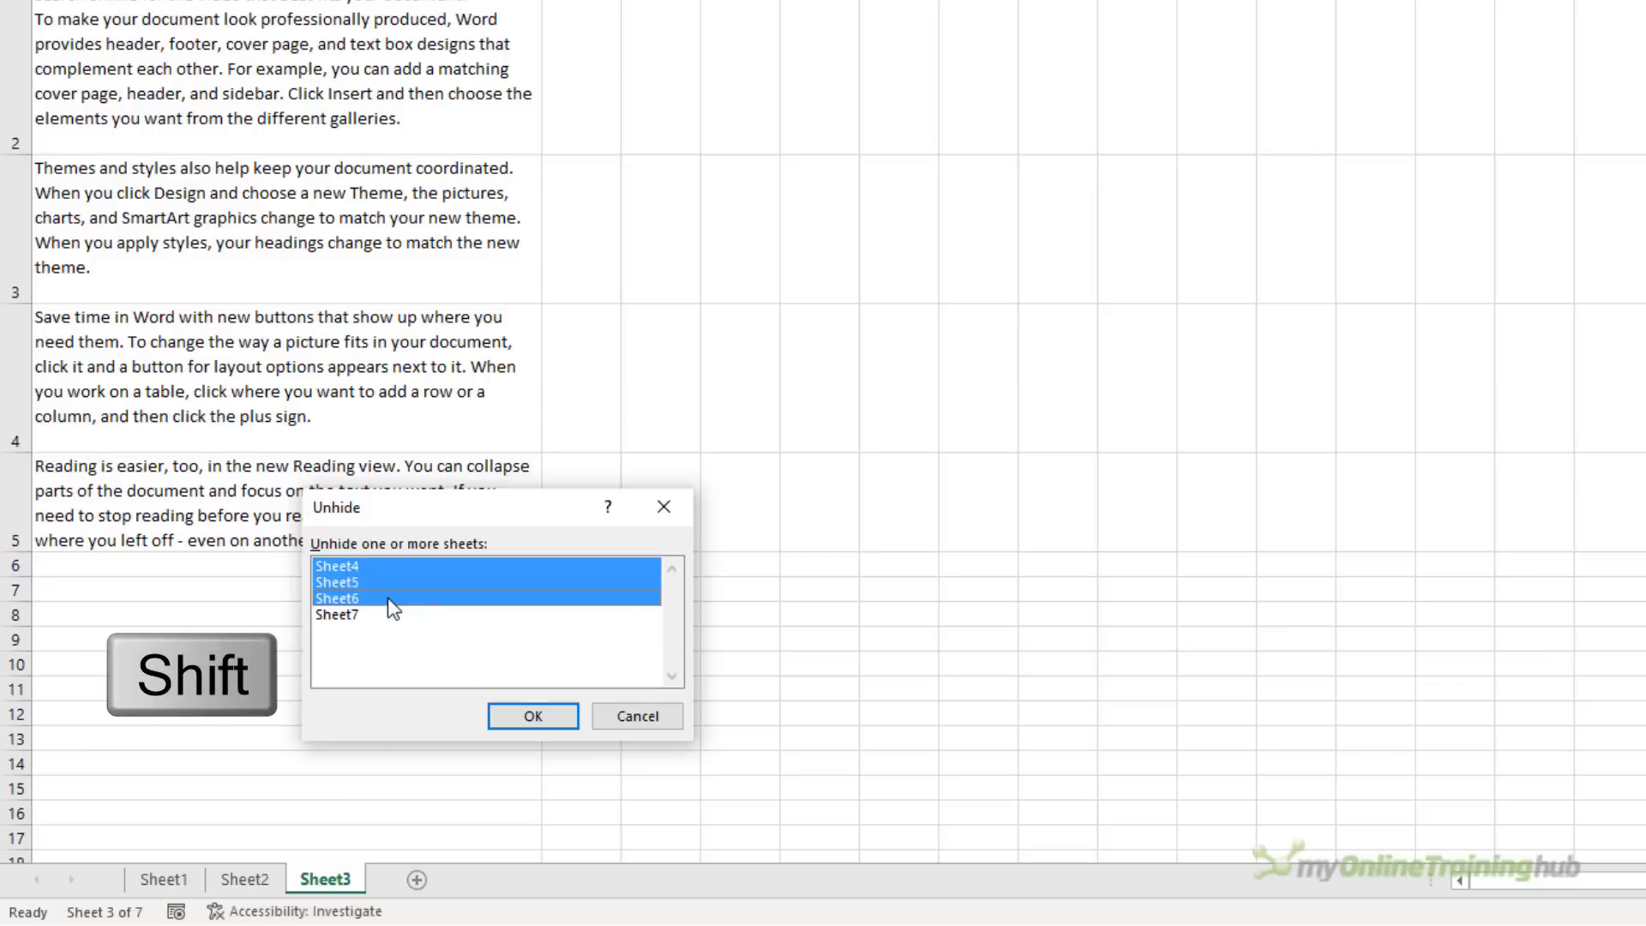
{"action": "left_click", "coordinate": [531, 717]}
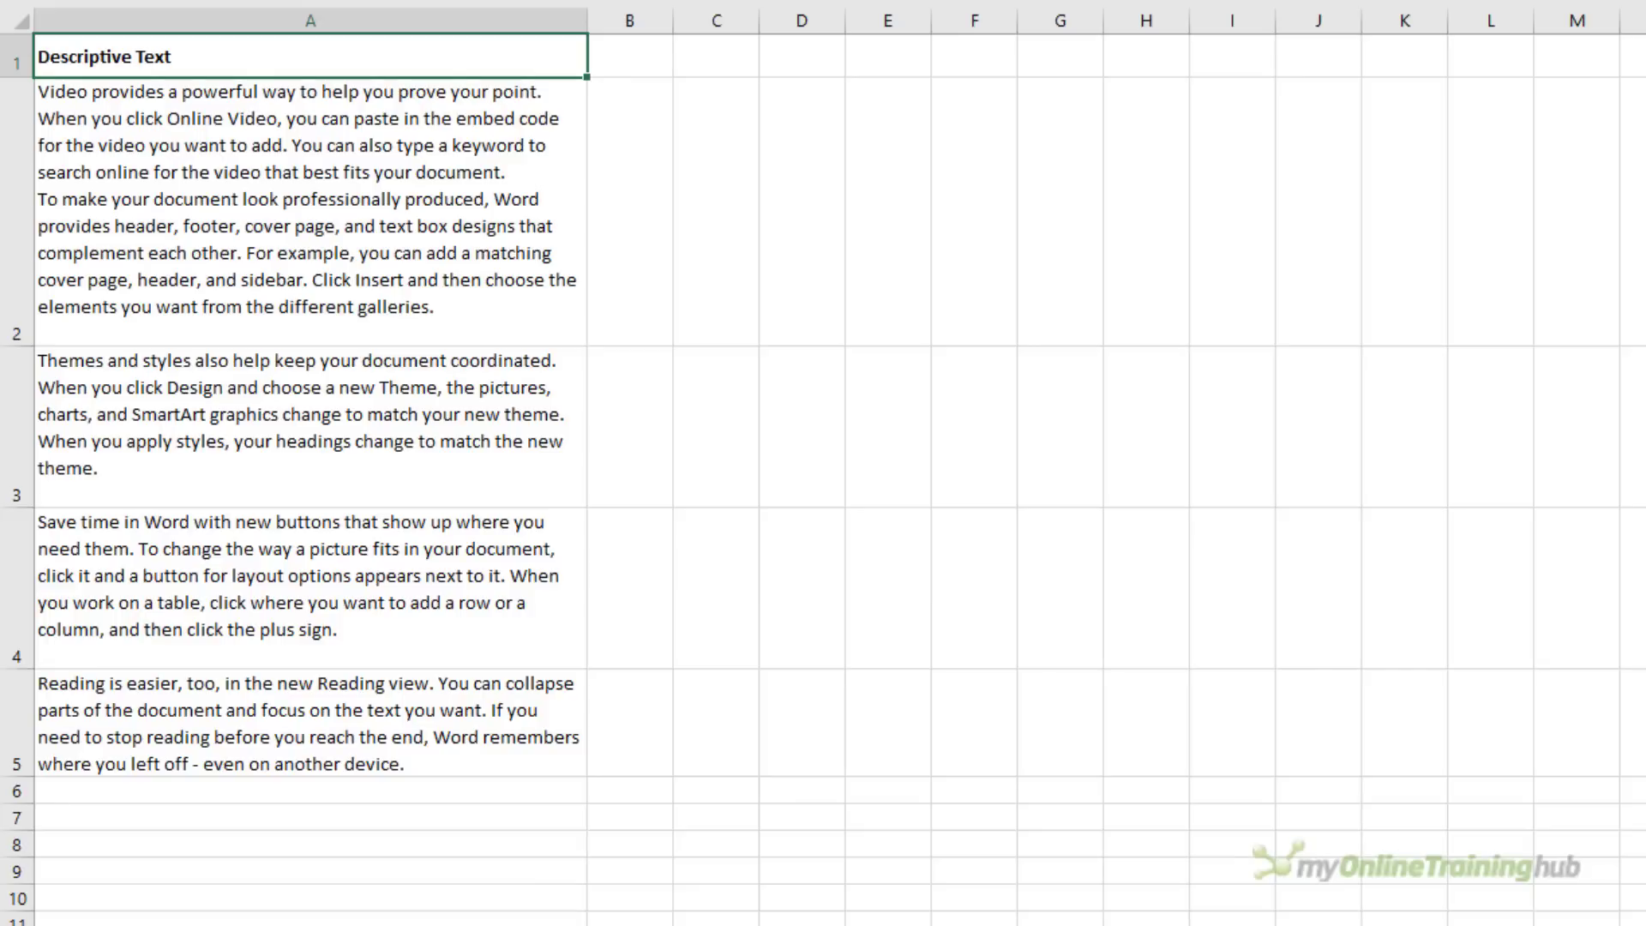
{"action": "scroll", "scroll_direction": "down", "scroll_amount": 3}
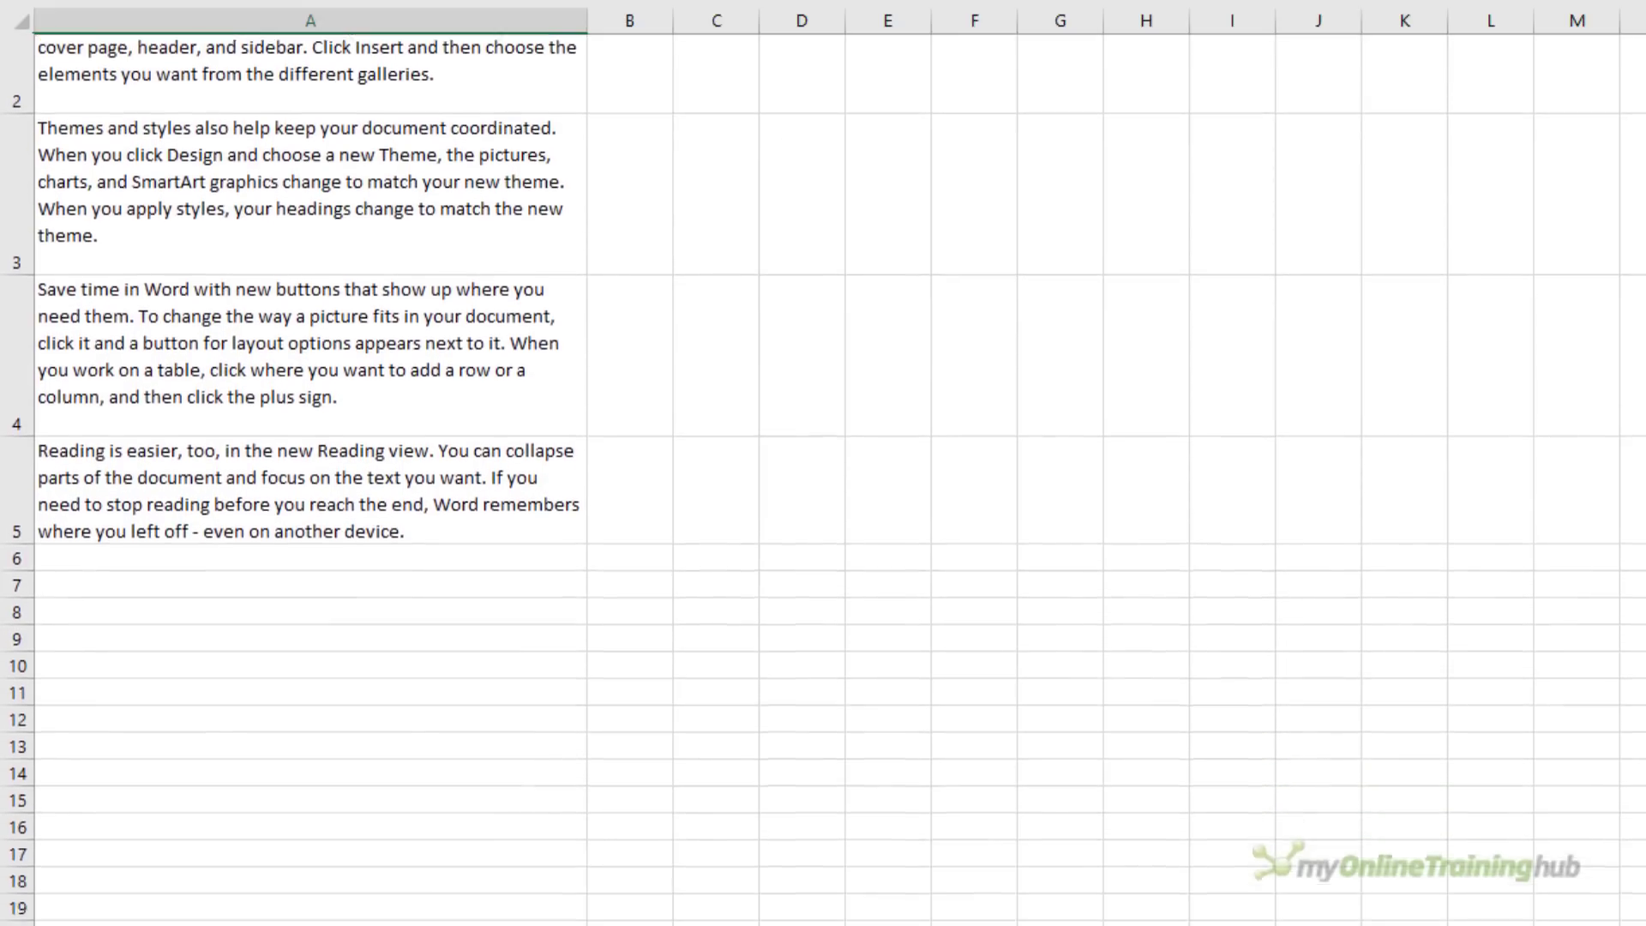
{"action": "scroll", "scroll_direction": "down", "scroll_amount": 3}
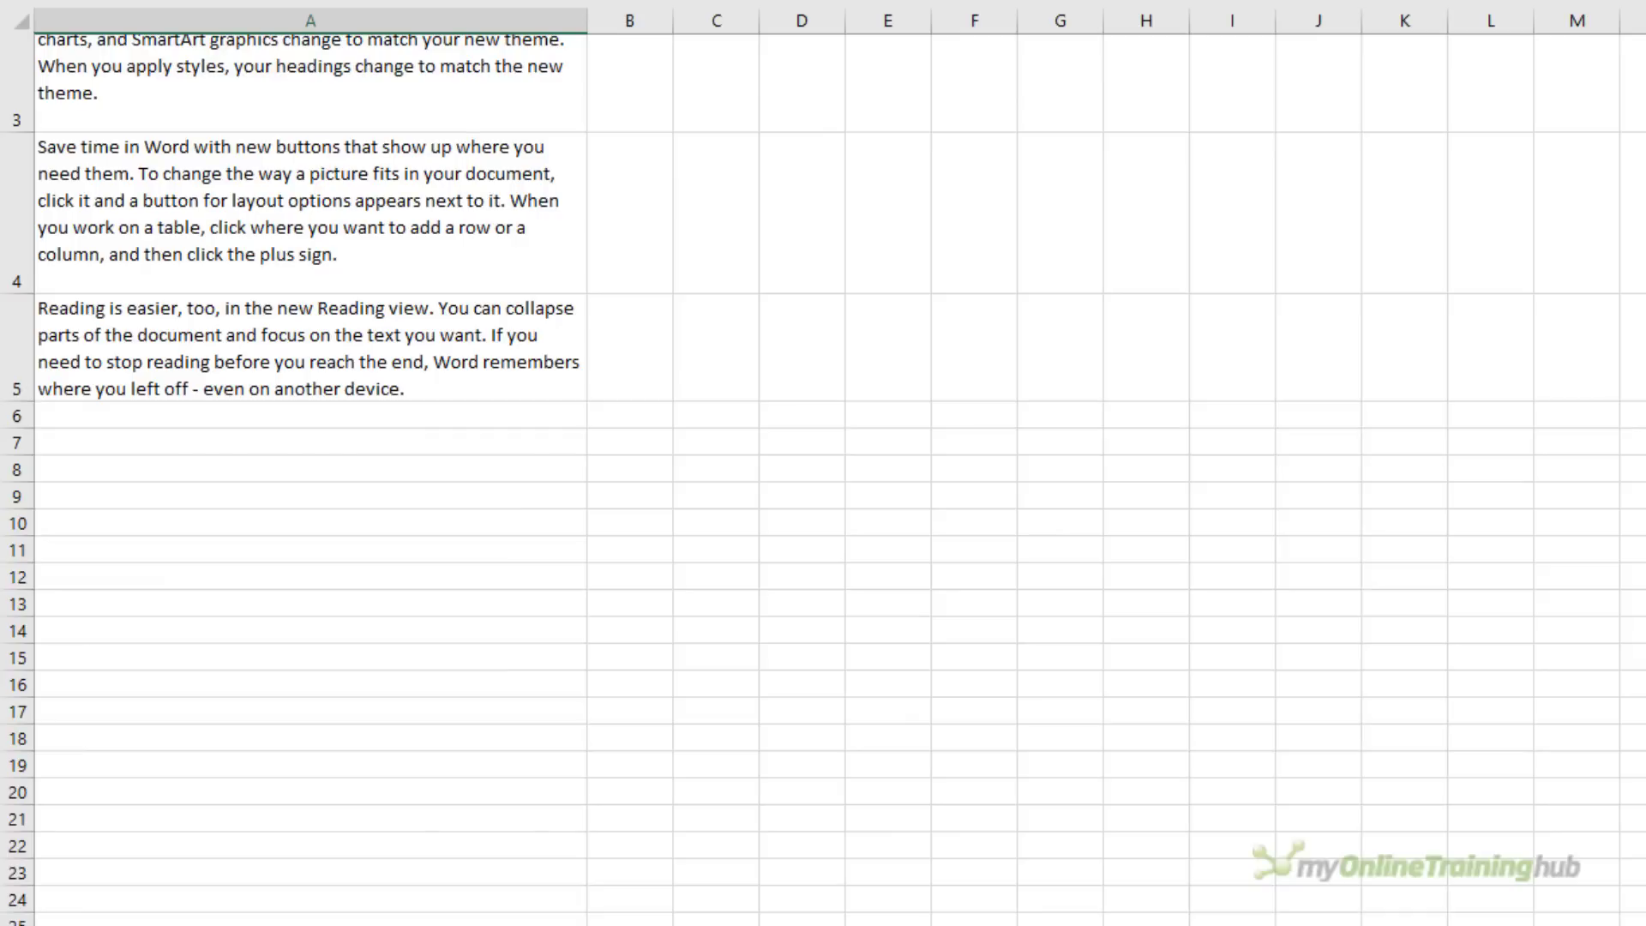
{"action": "scroll", "scroll_direction": "down", "scroll_amount": 3}
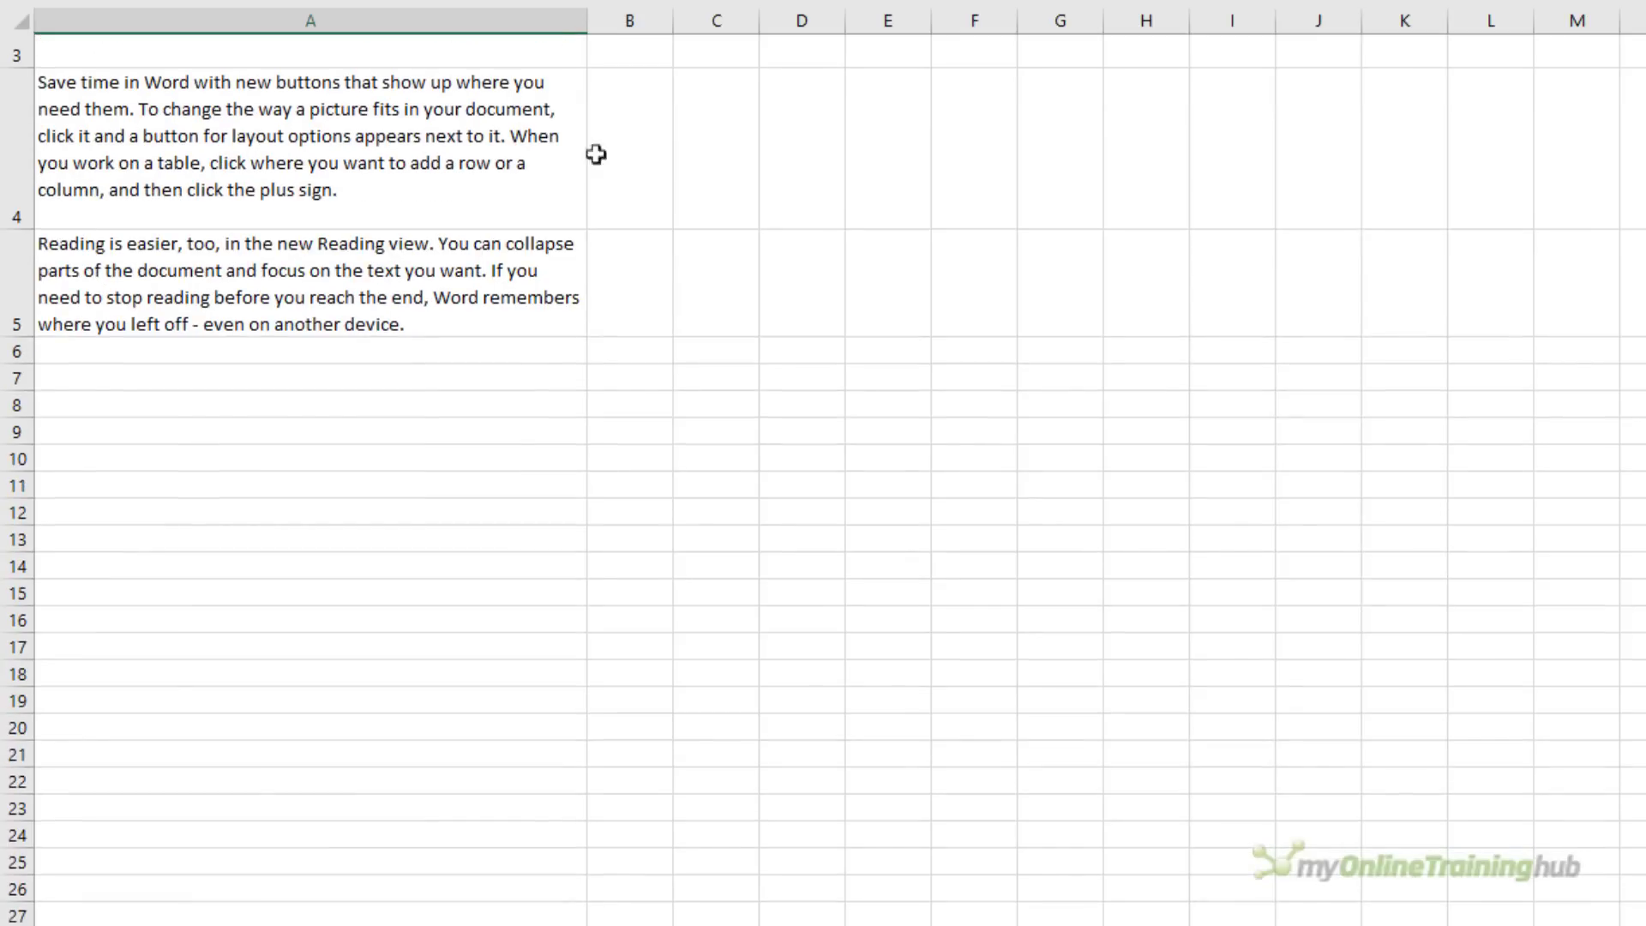
{"action": "right_click", "coordinate": [17, 53]}
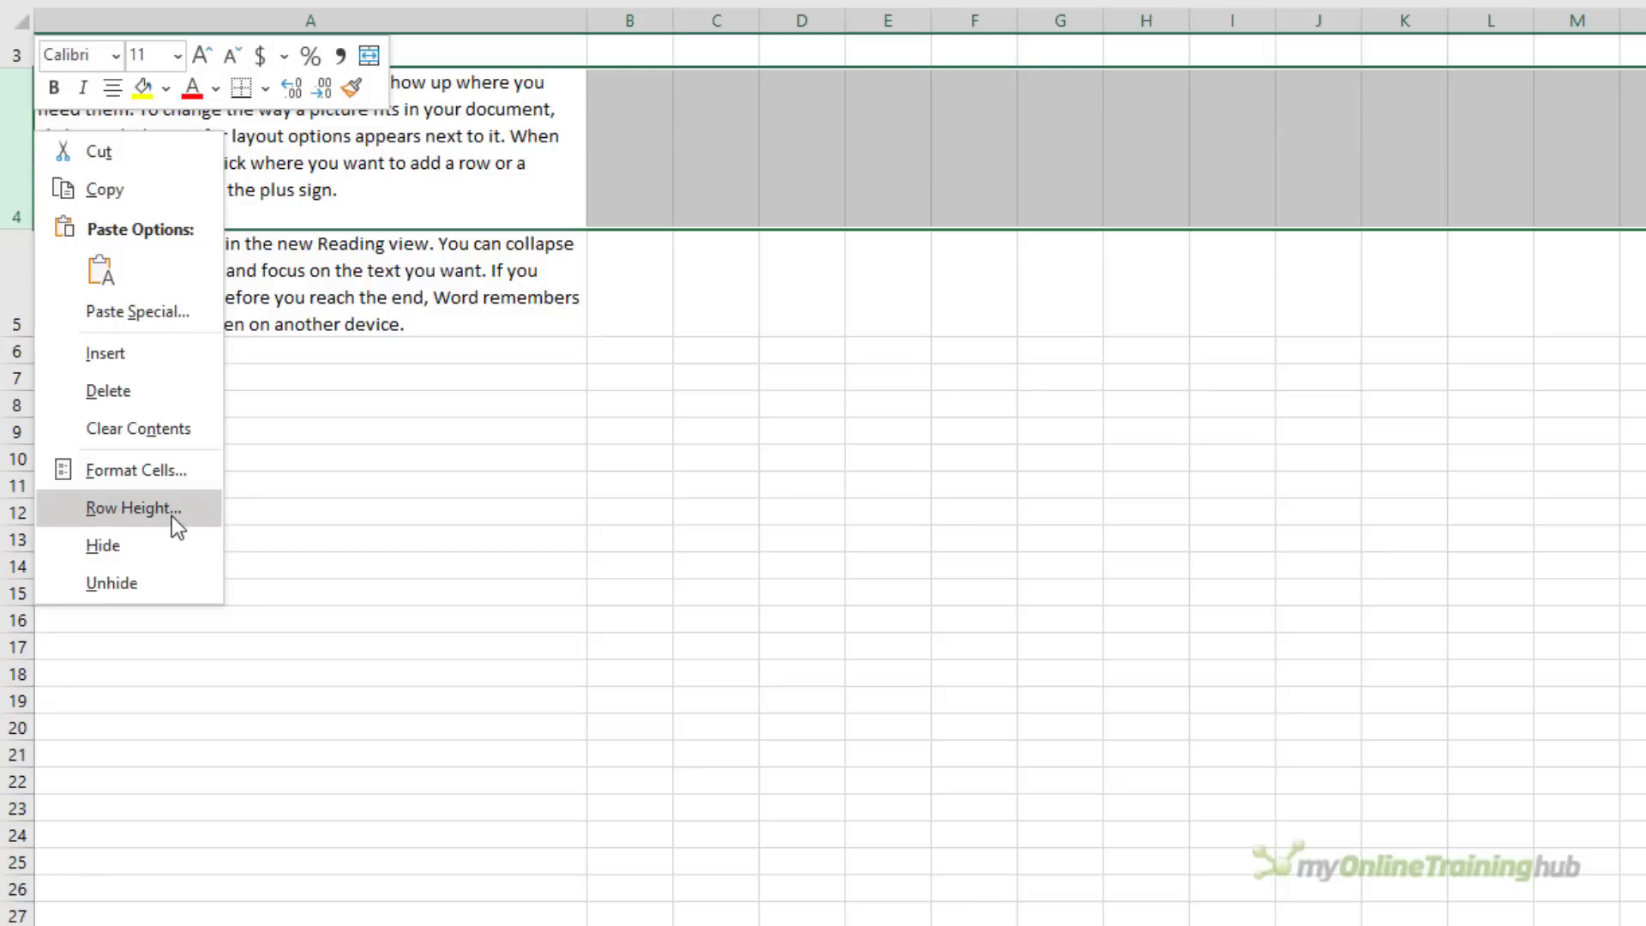
{"action": "left_click", "coordinate": [132, 507]}
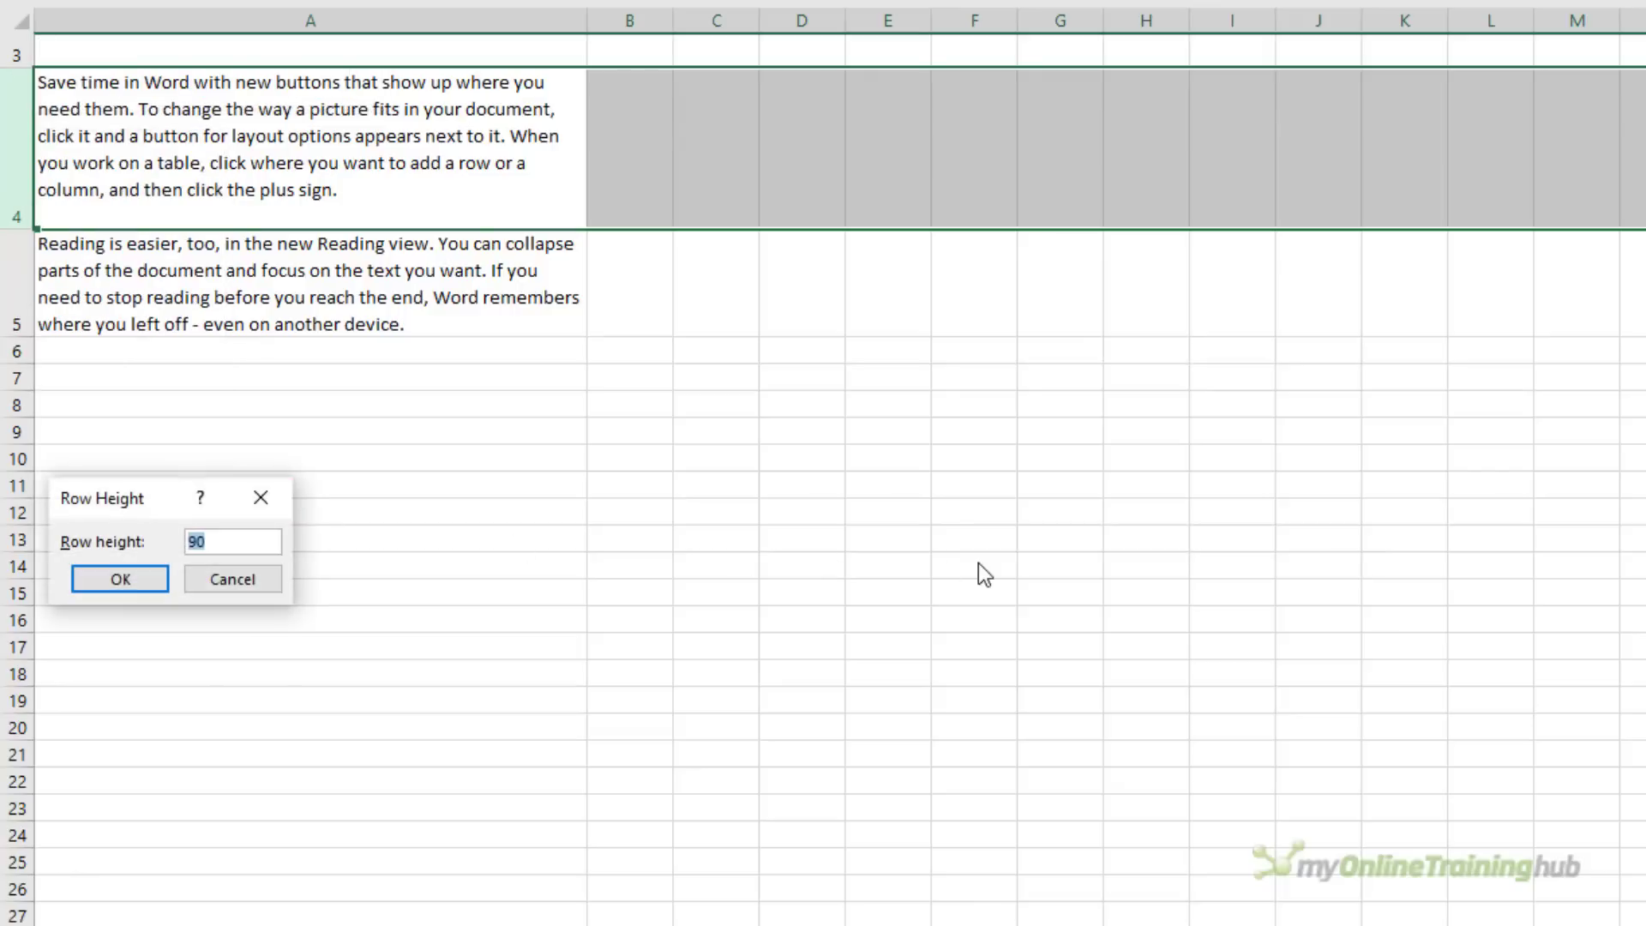
{"action": "left_click", "coordinate": [119, 578]}
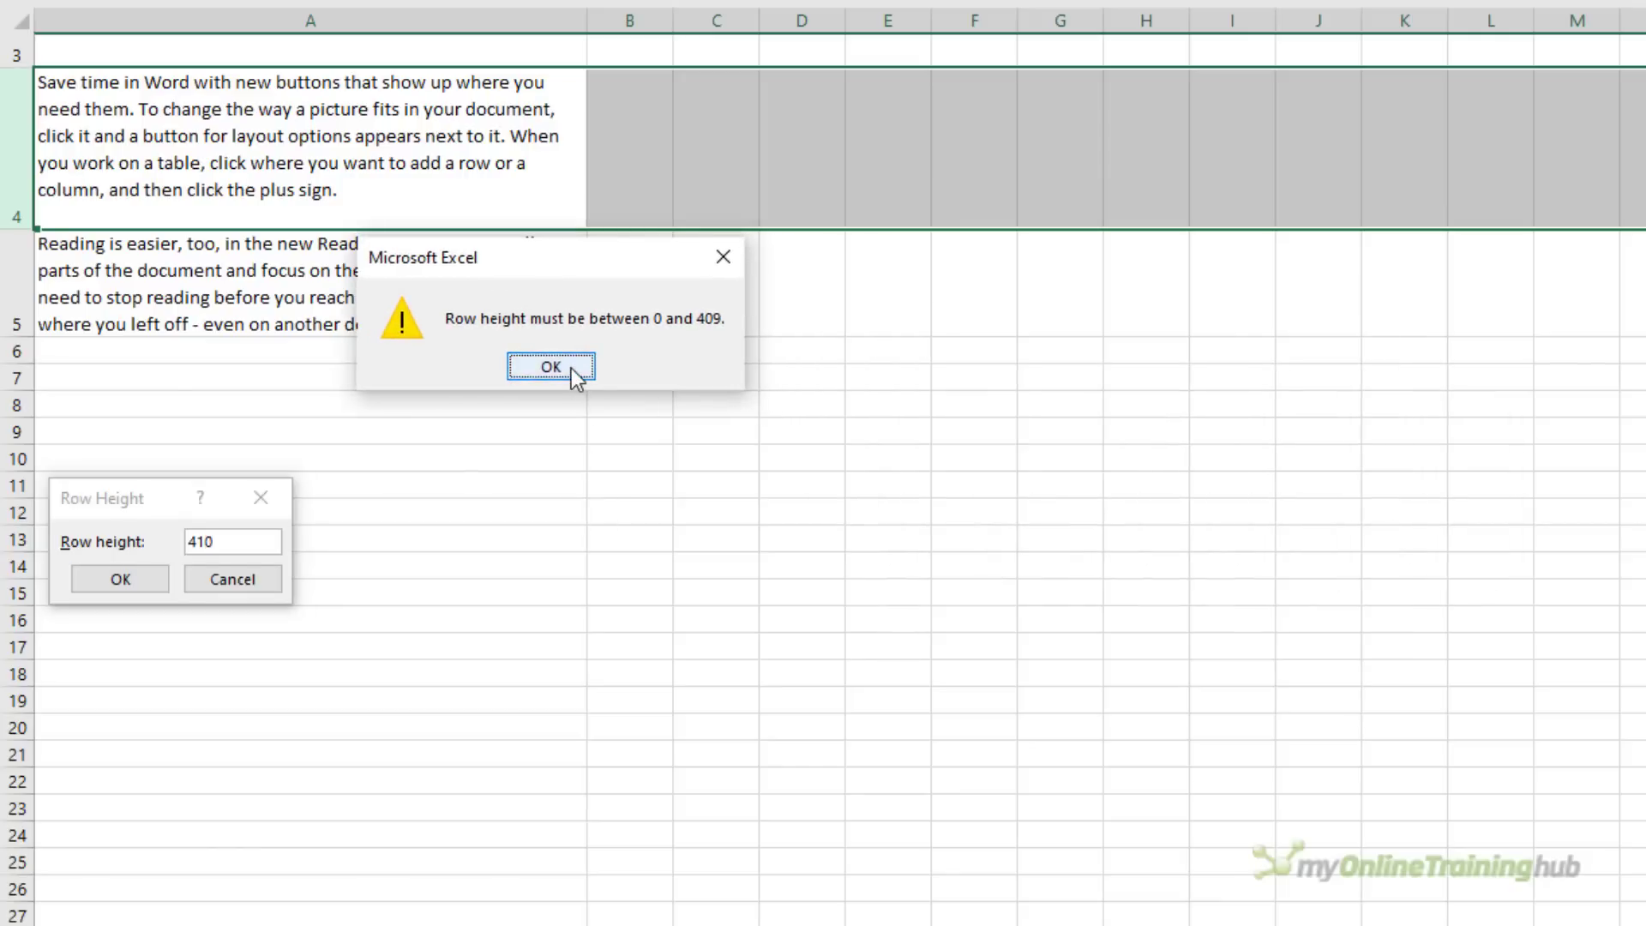
{"action": "left_click", "coordinate": [551, 367]}
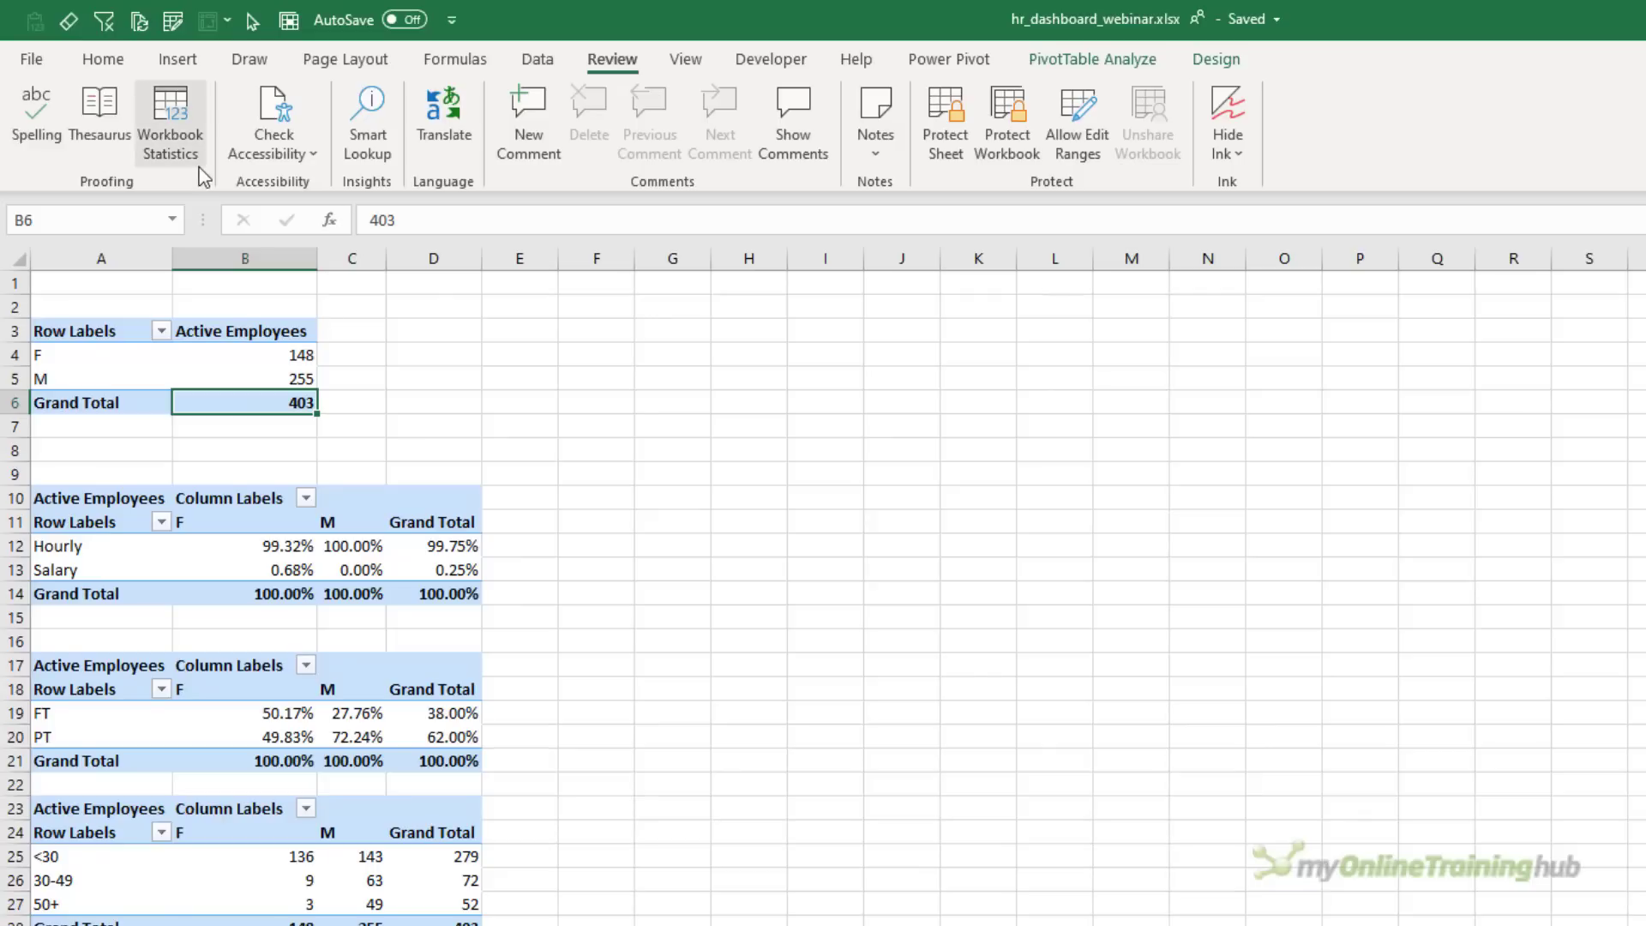
View Workbook Statistics for hr_dashboard_webinar: 16 sheets, 453 data cells, 11 PivotTables, 7 charts
{"action": "left_click", "coordinate": [170, 119]}
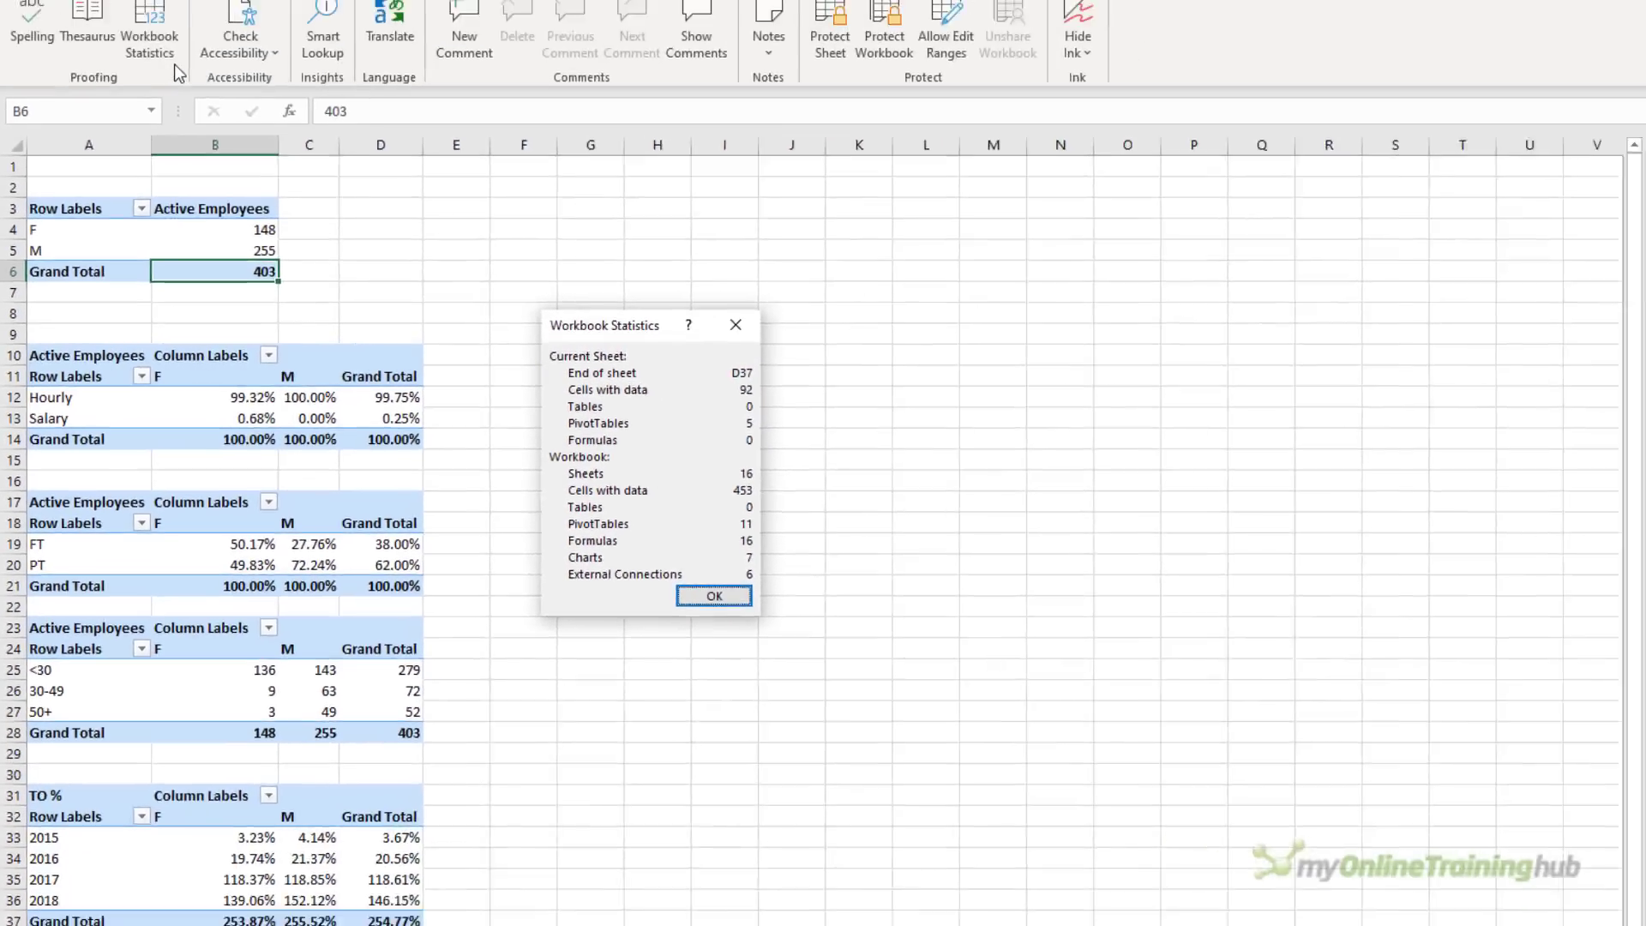
{"action": "left_click", "coordinate": [713, 595]}
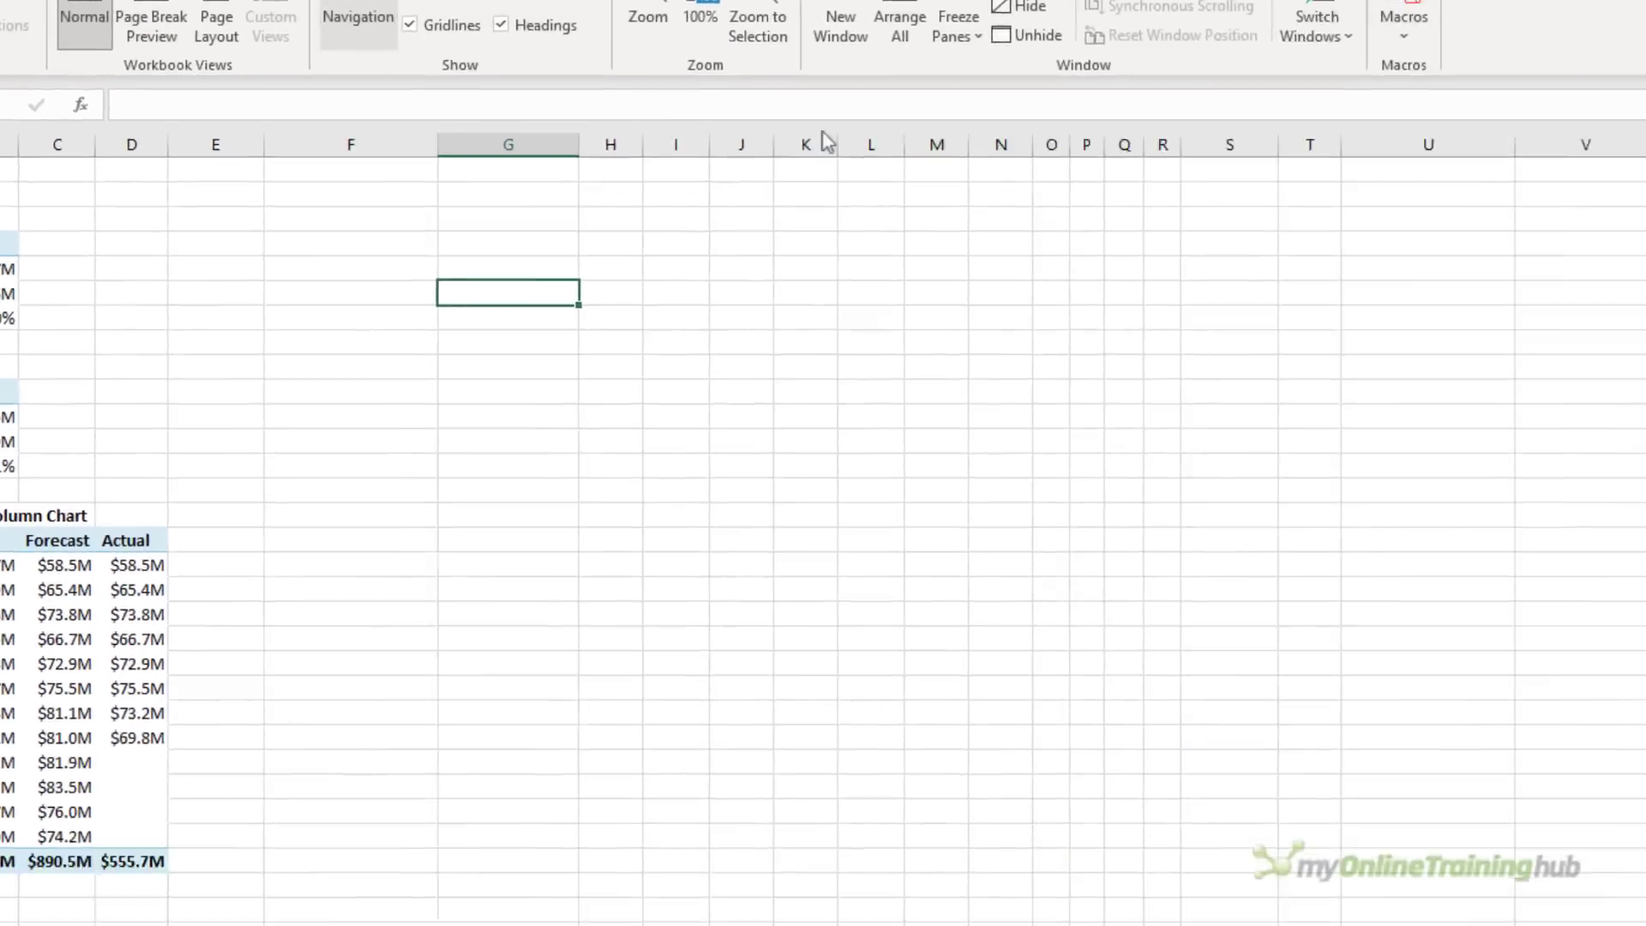
Show the Navigation pane with Analysis collapsed and the Dashboard sheet's objects expanded
{"action": "left_click", "coordinate": [357, 17]}
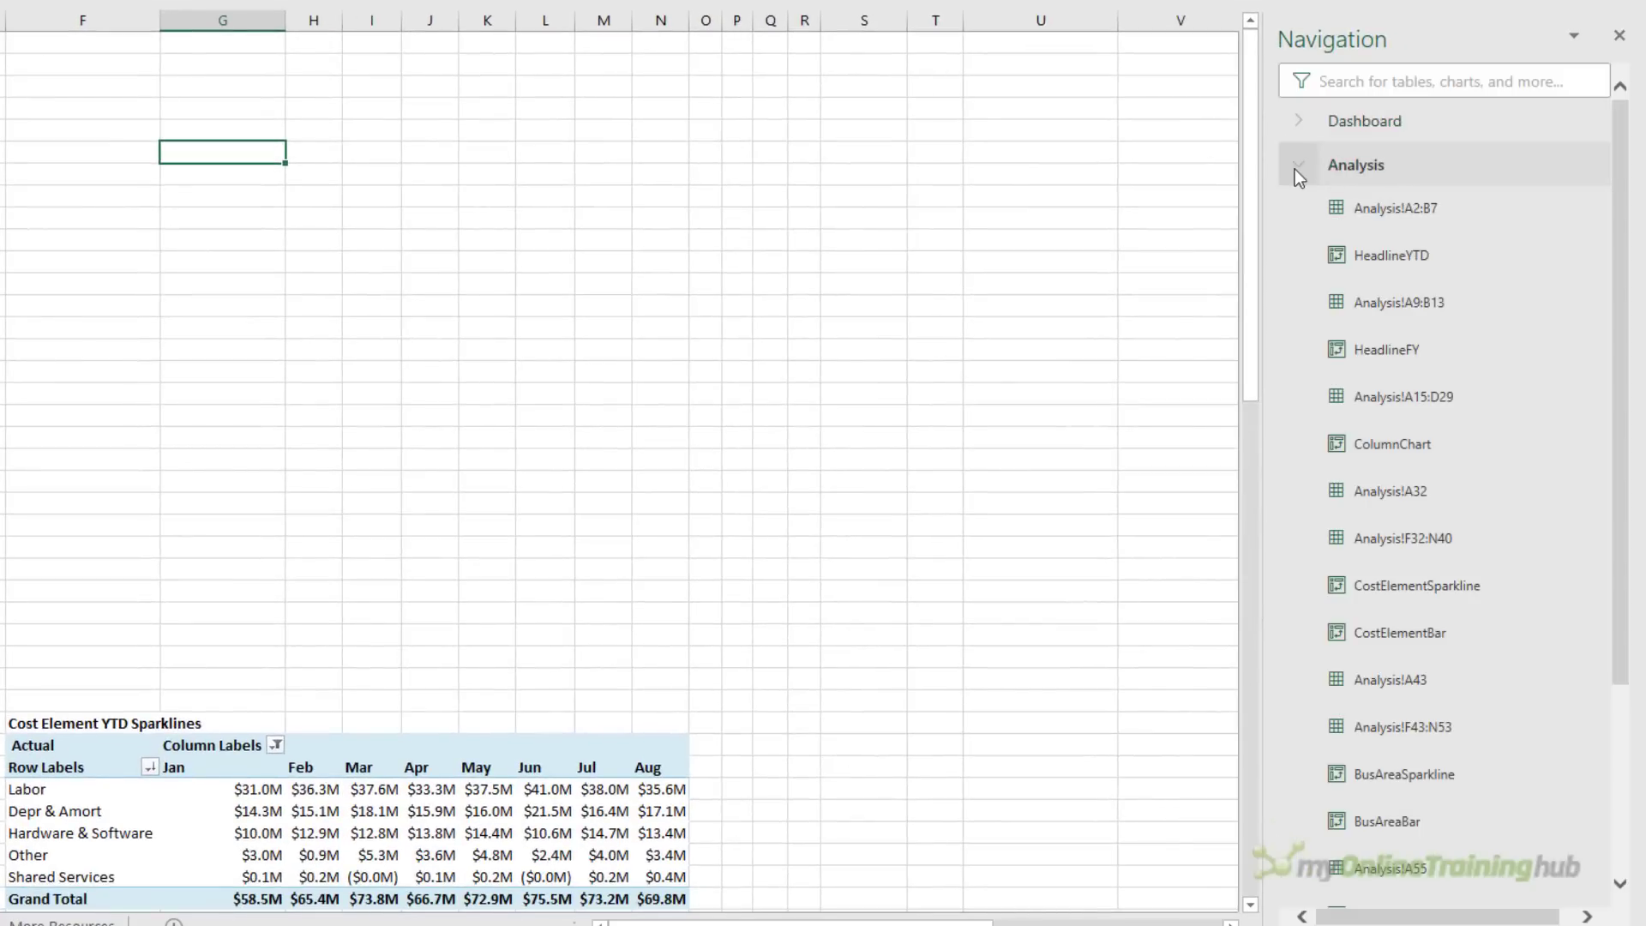
{"action": "left_click", "coordinate": [1298, 164]}
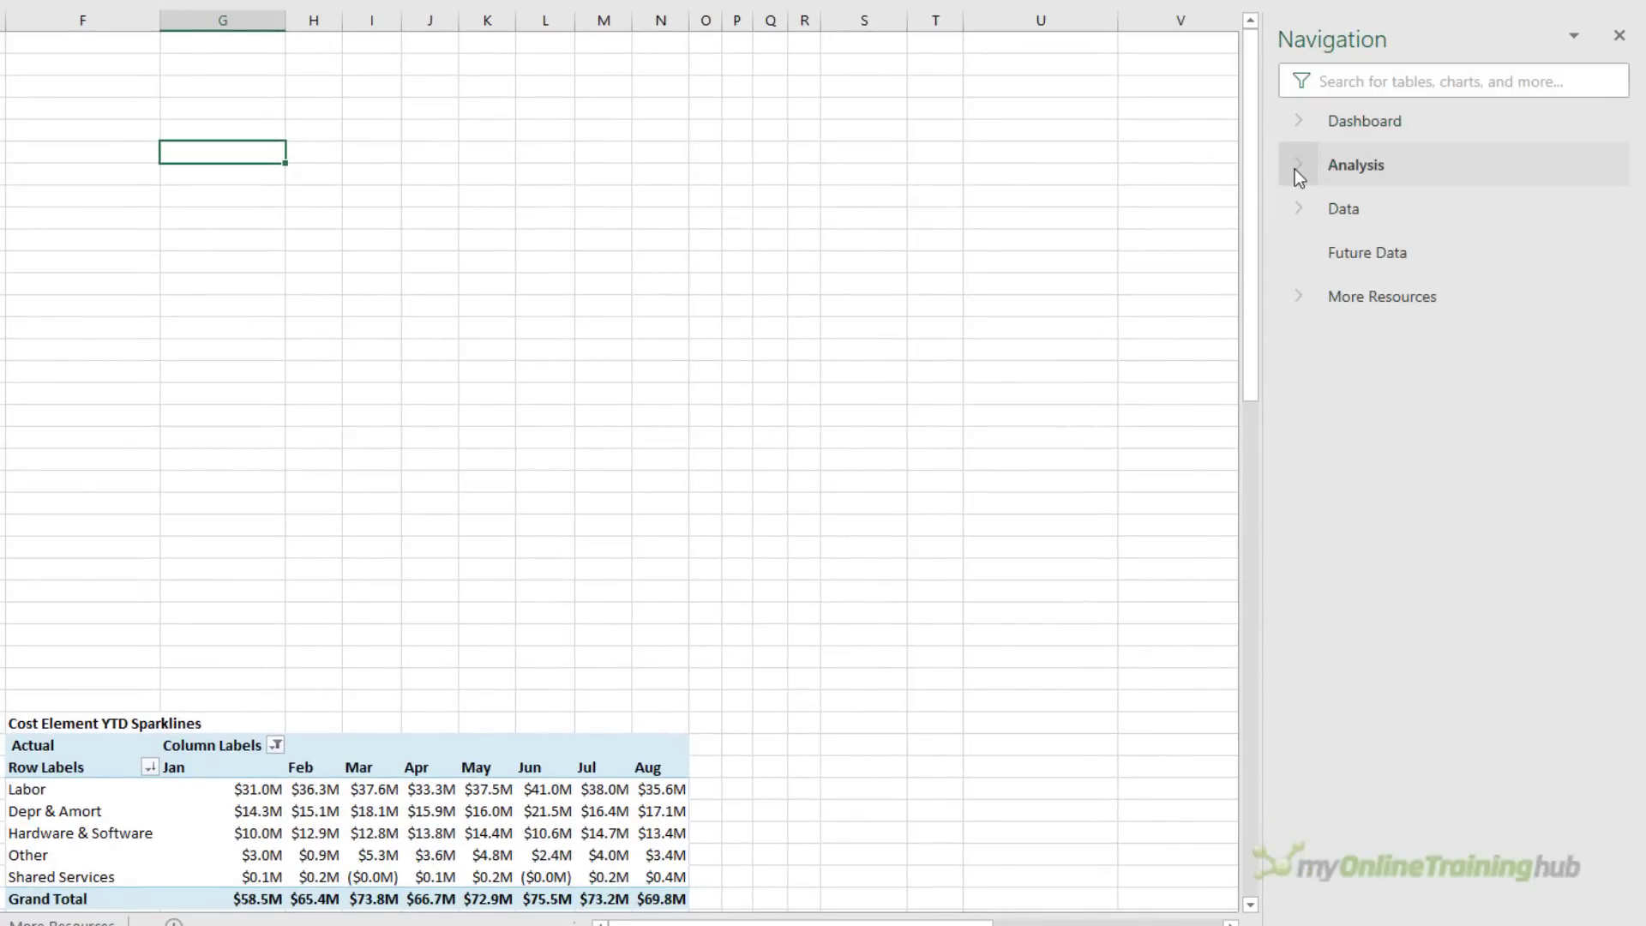
{"action": "left_click", "coordinate": [1298, 121]}
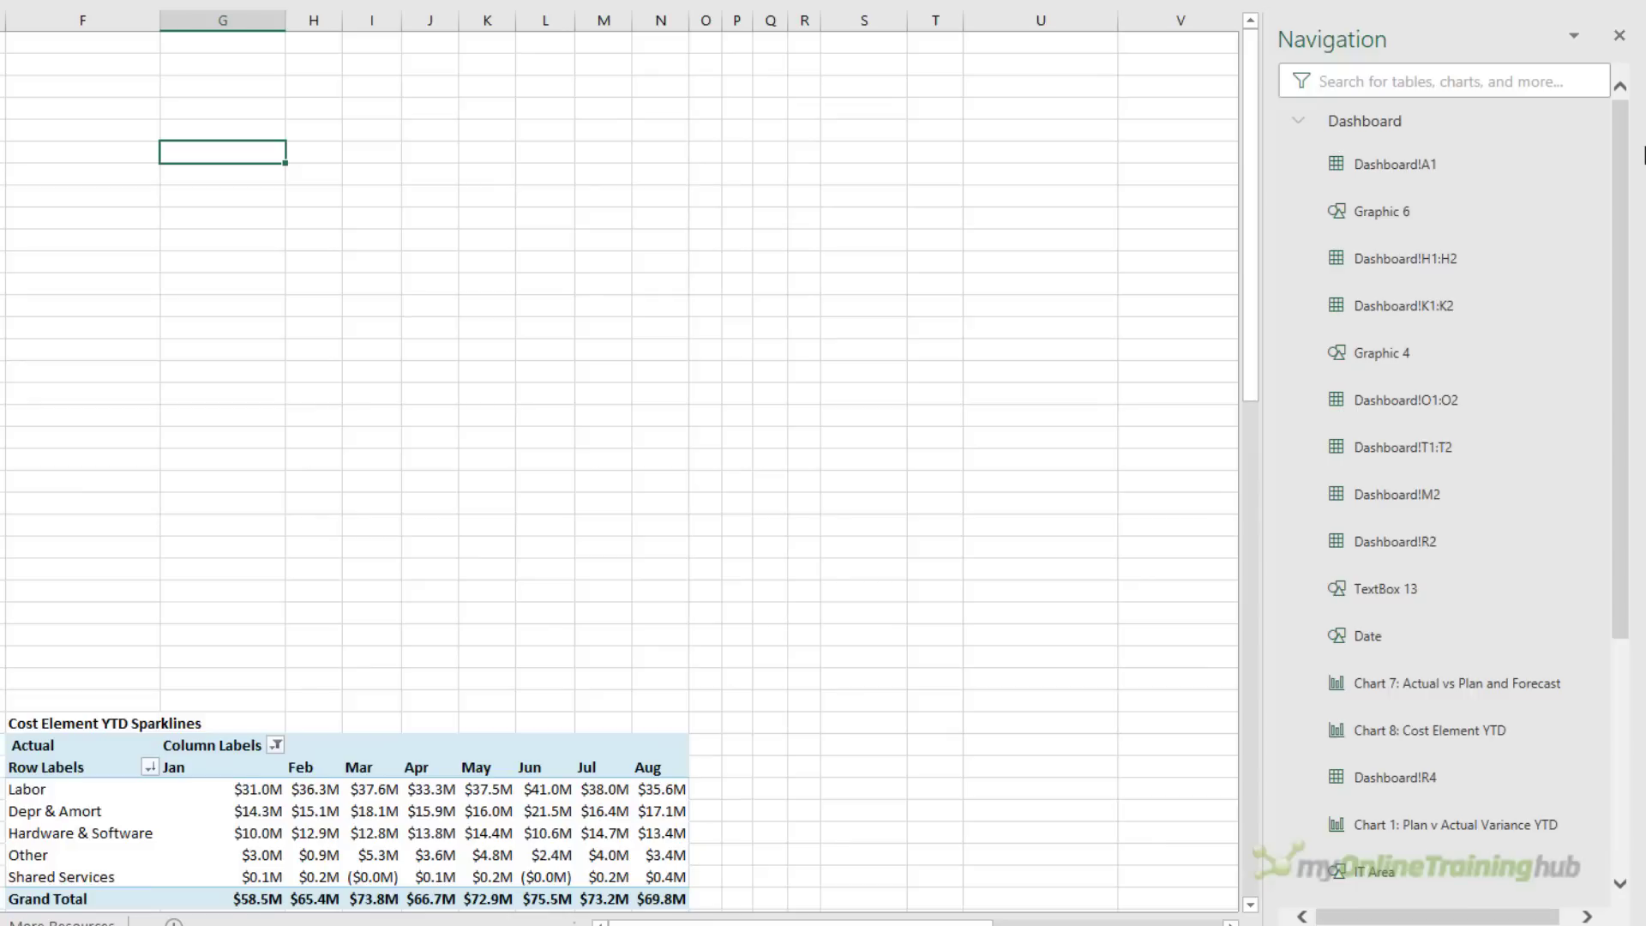
{"action": "mouse_move", "coordinate": [1396, 164]}
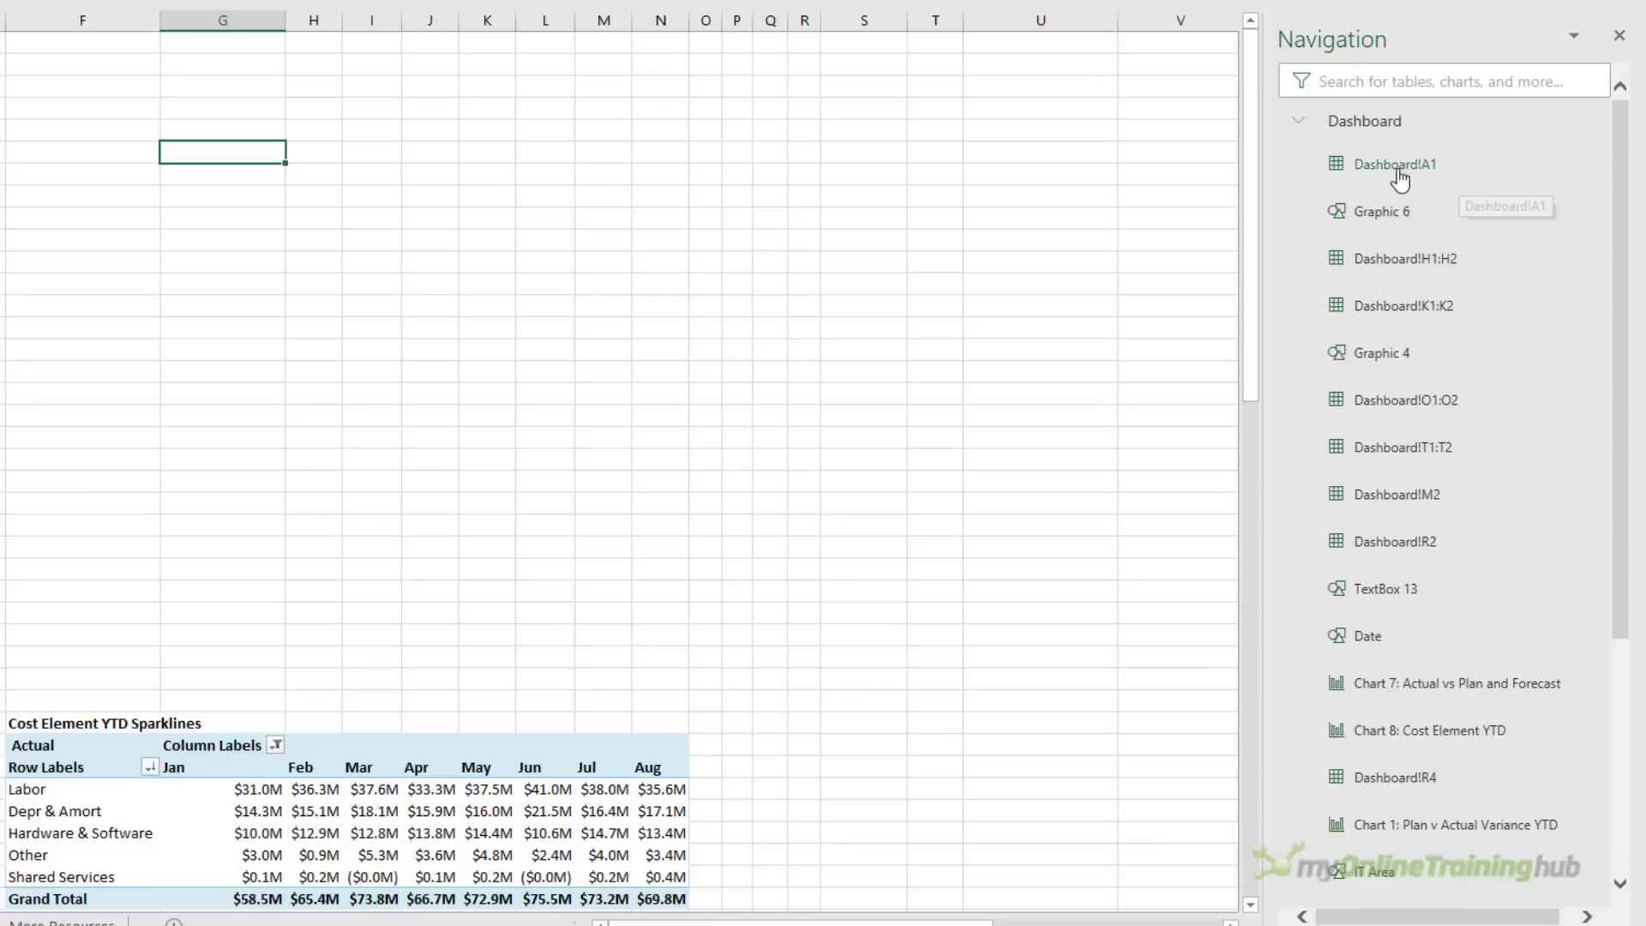
{"action": "mouse_move", "coordinate": [1401, 180]}
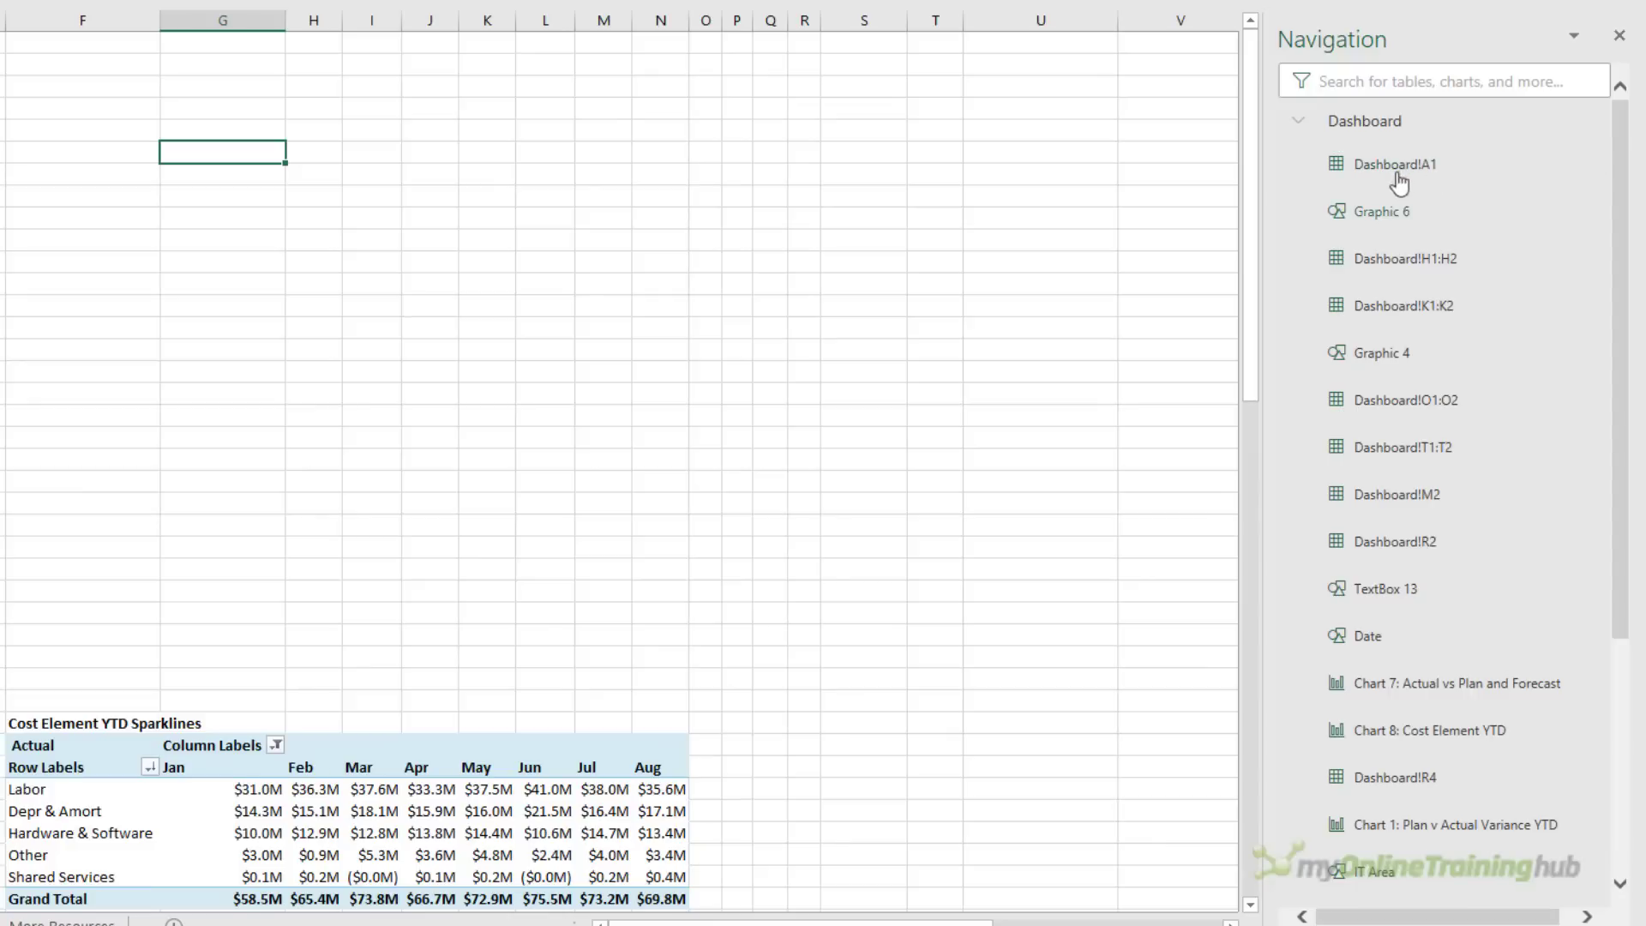
Jump to Graphic 6 on the Dashboard and expand the Analysis and Data sheet item lists
{"action": "left_click", "coordinate": [1395, 165]}
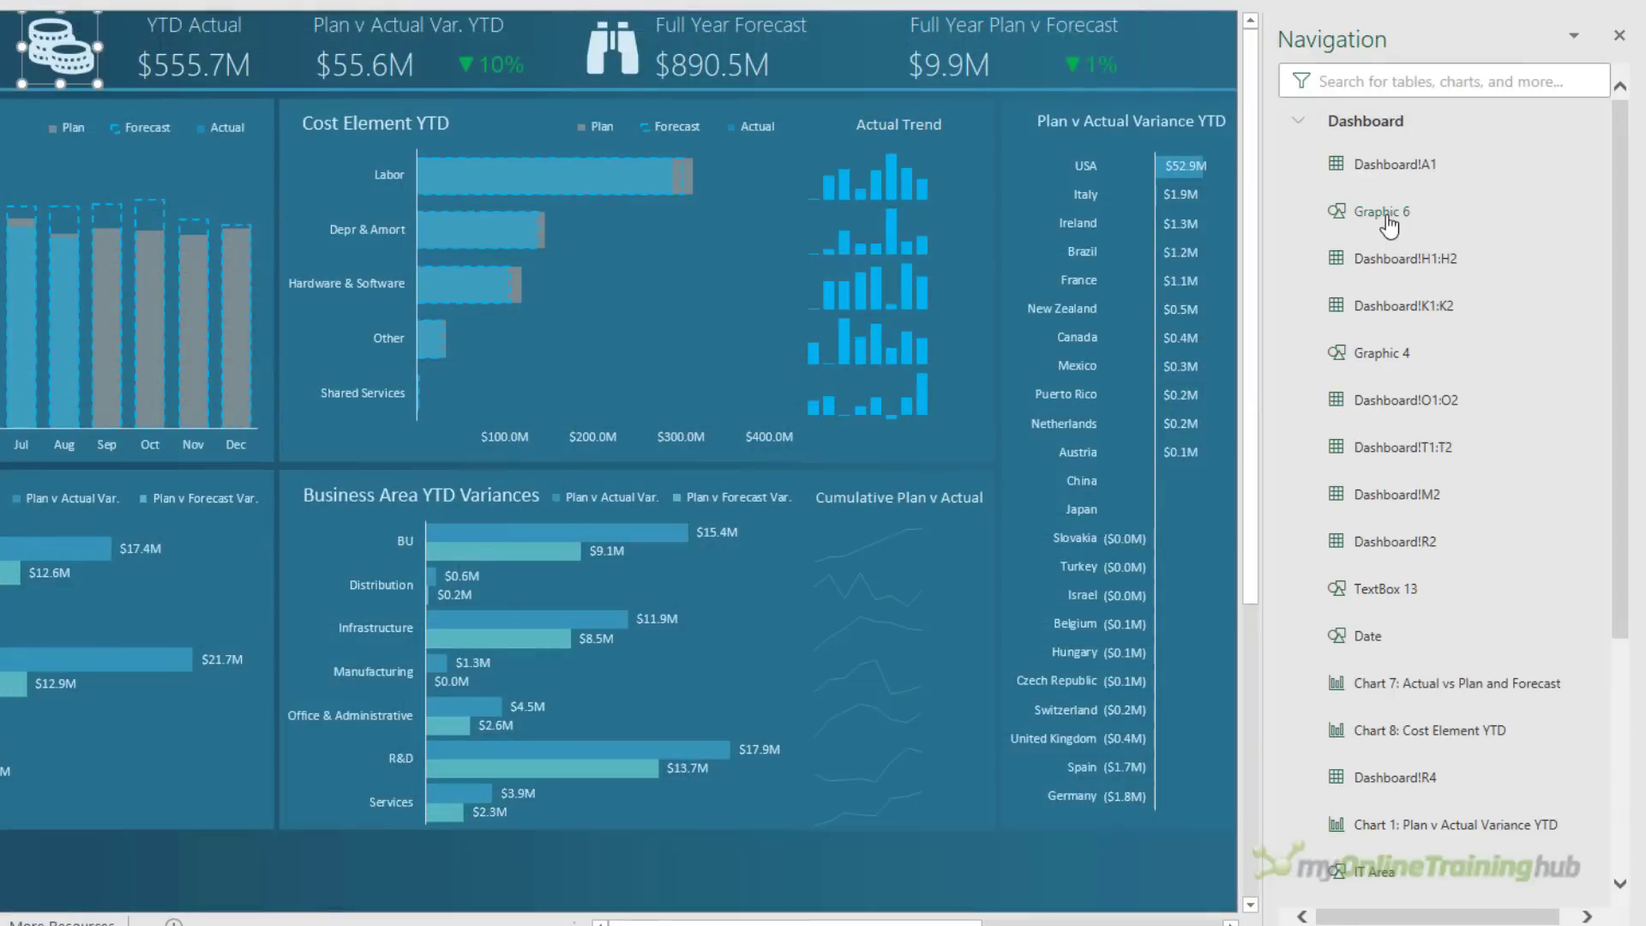
{"action": "mouse_move", "coordinate": [29, 83]}
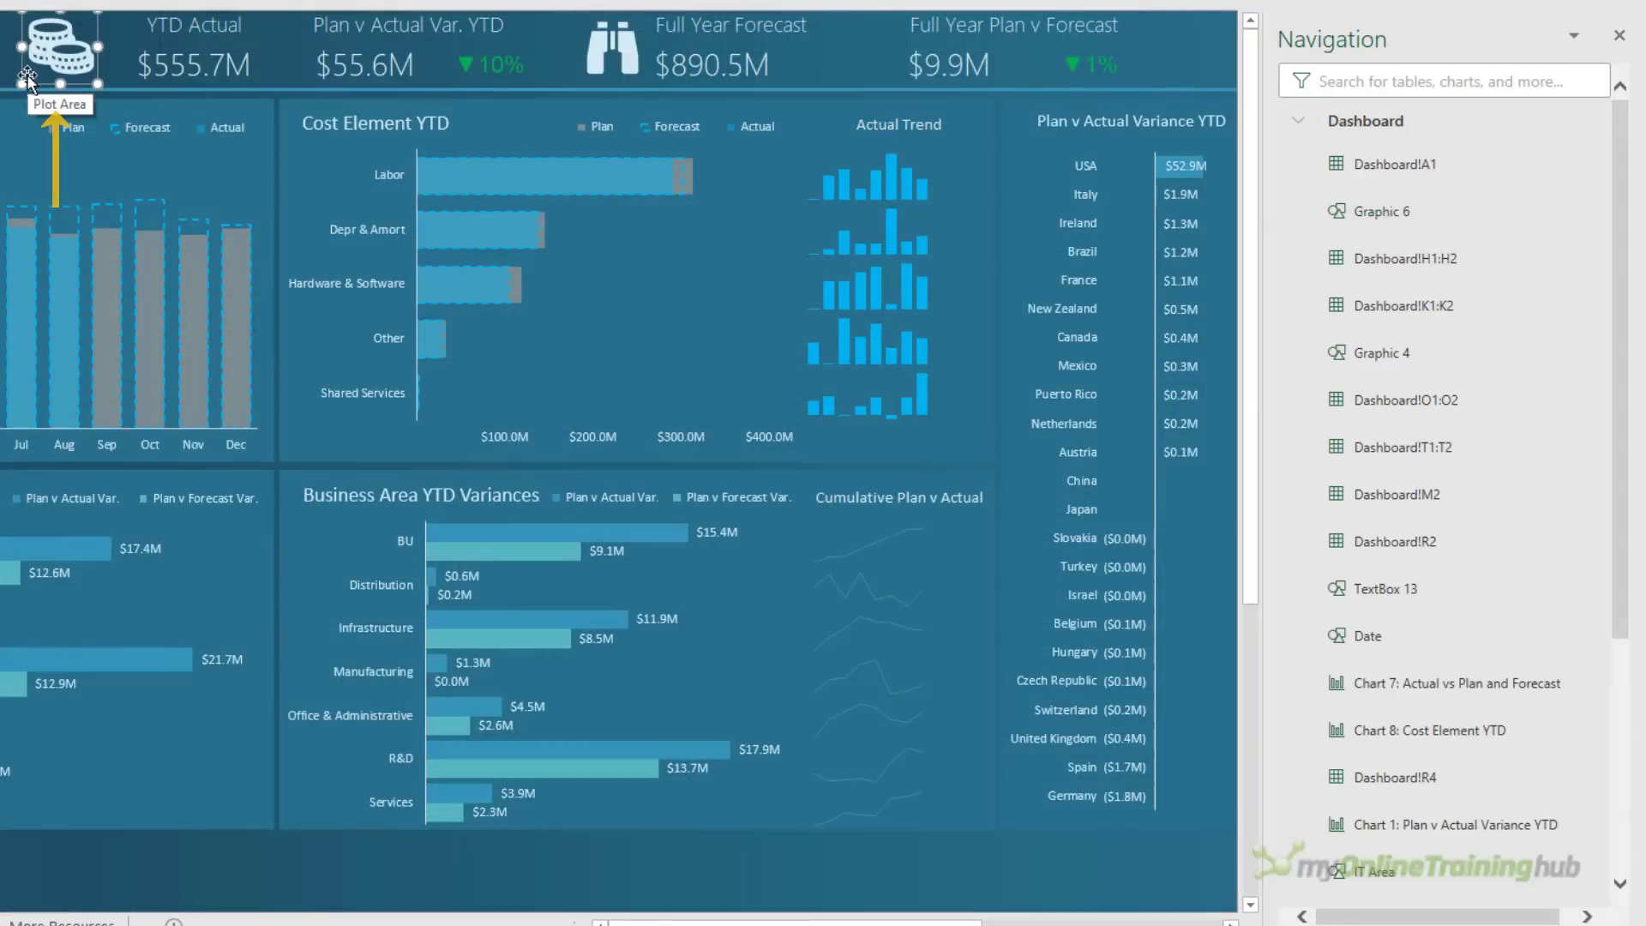
{"action": "mouse_move", "coordinate": [1563, 334]}
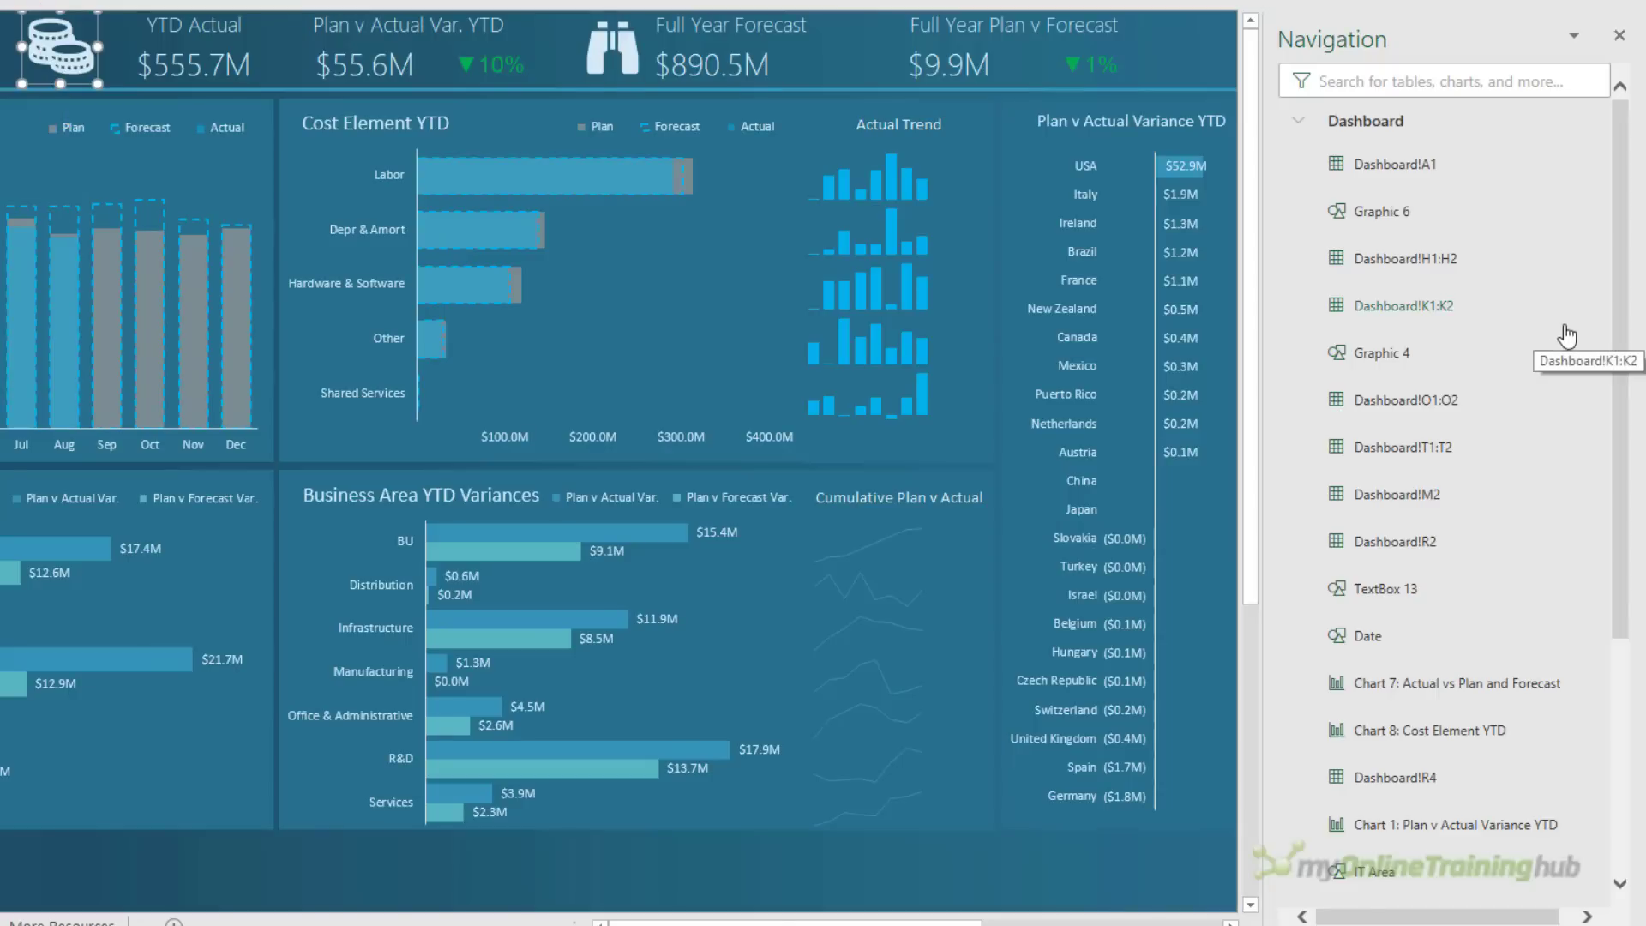
{"action": "mouse_move", "coordinate": [1620, 286]}
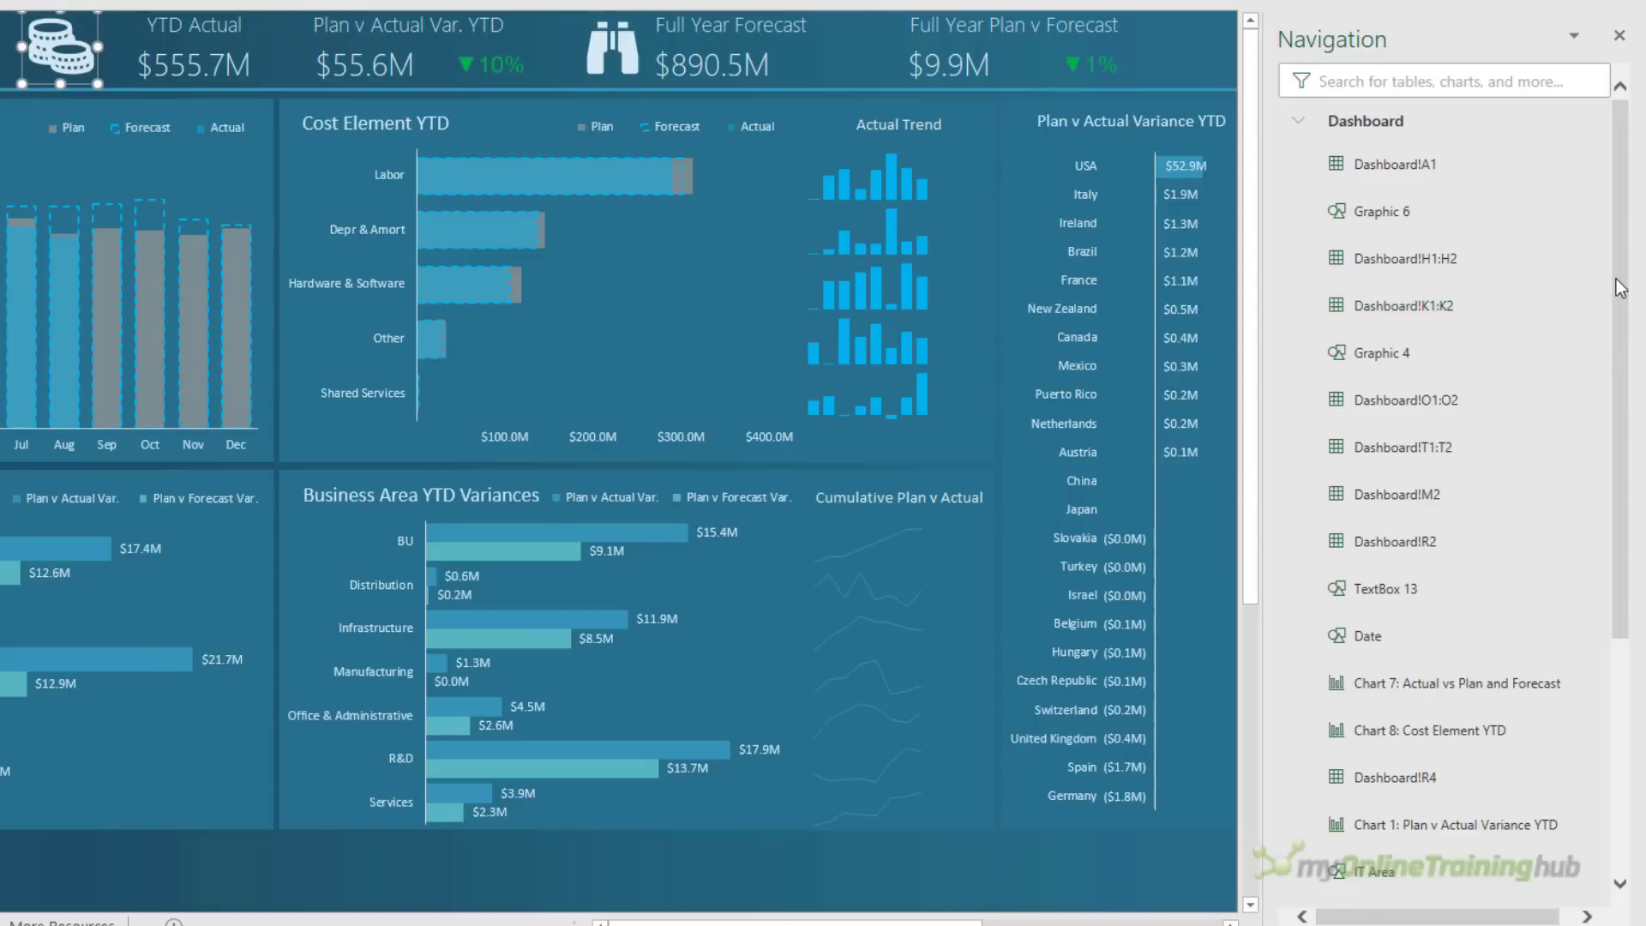
{"action": "left_click", "coordinate": [1406, 305]}
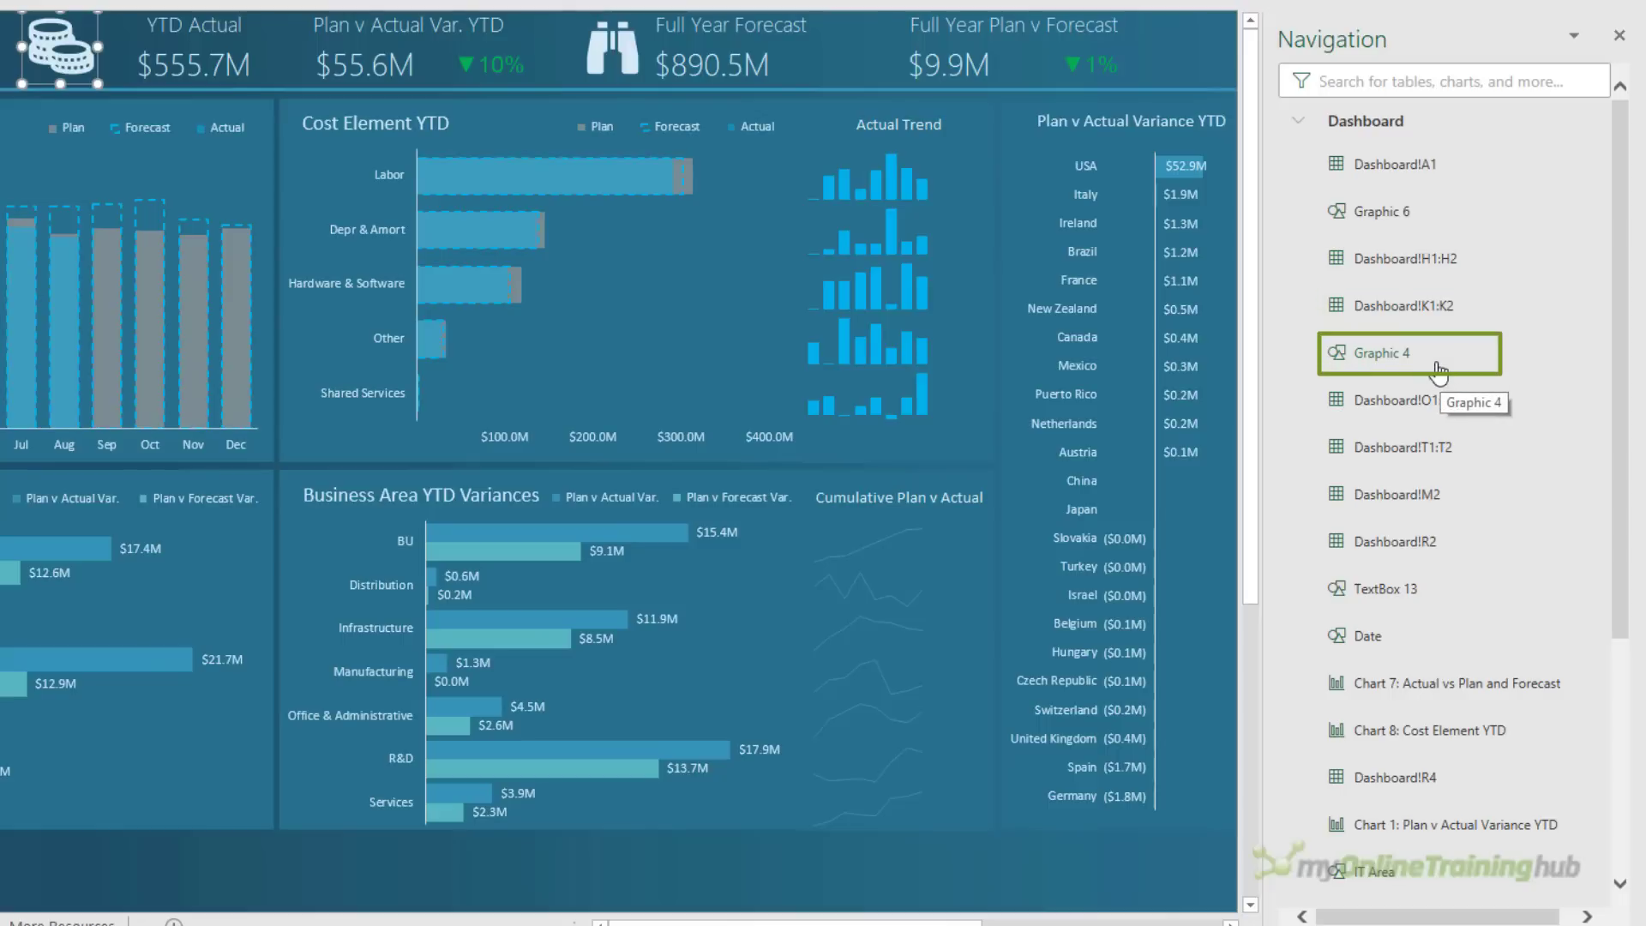
{"action": "scroll", "scroll_direction": "down", "scroll_amount": 3}
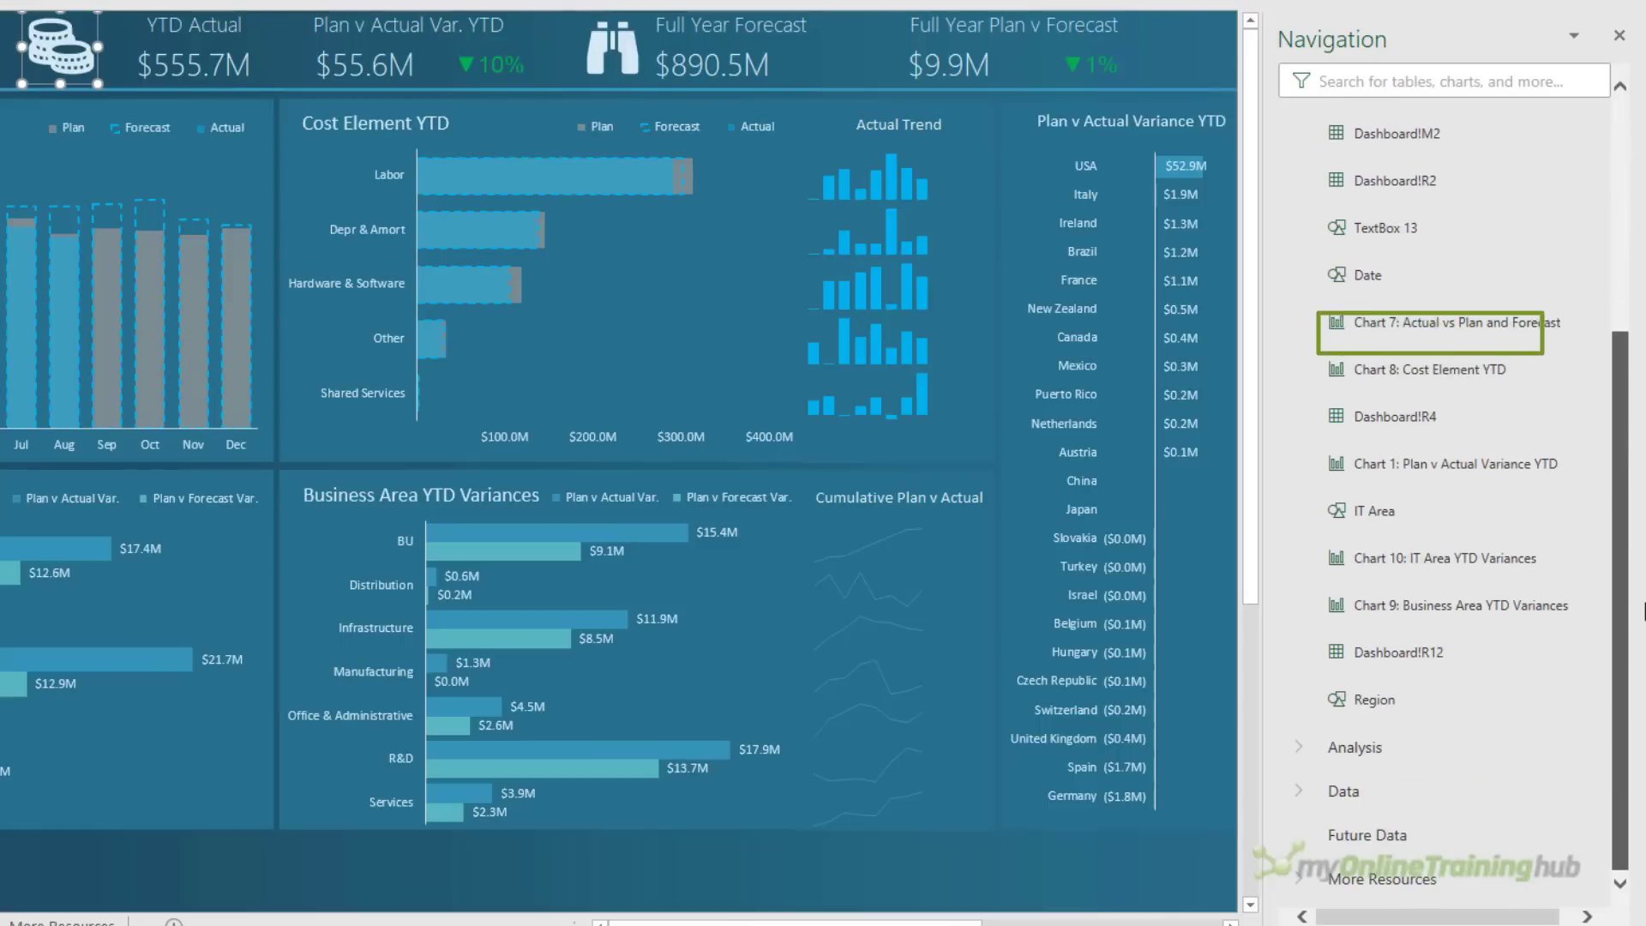
{"action": "mouse_move", "coordinate": [1495, 334]}
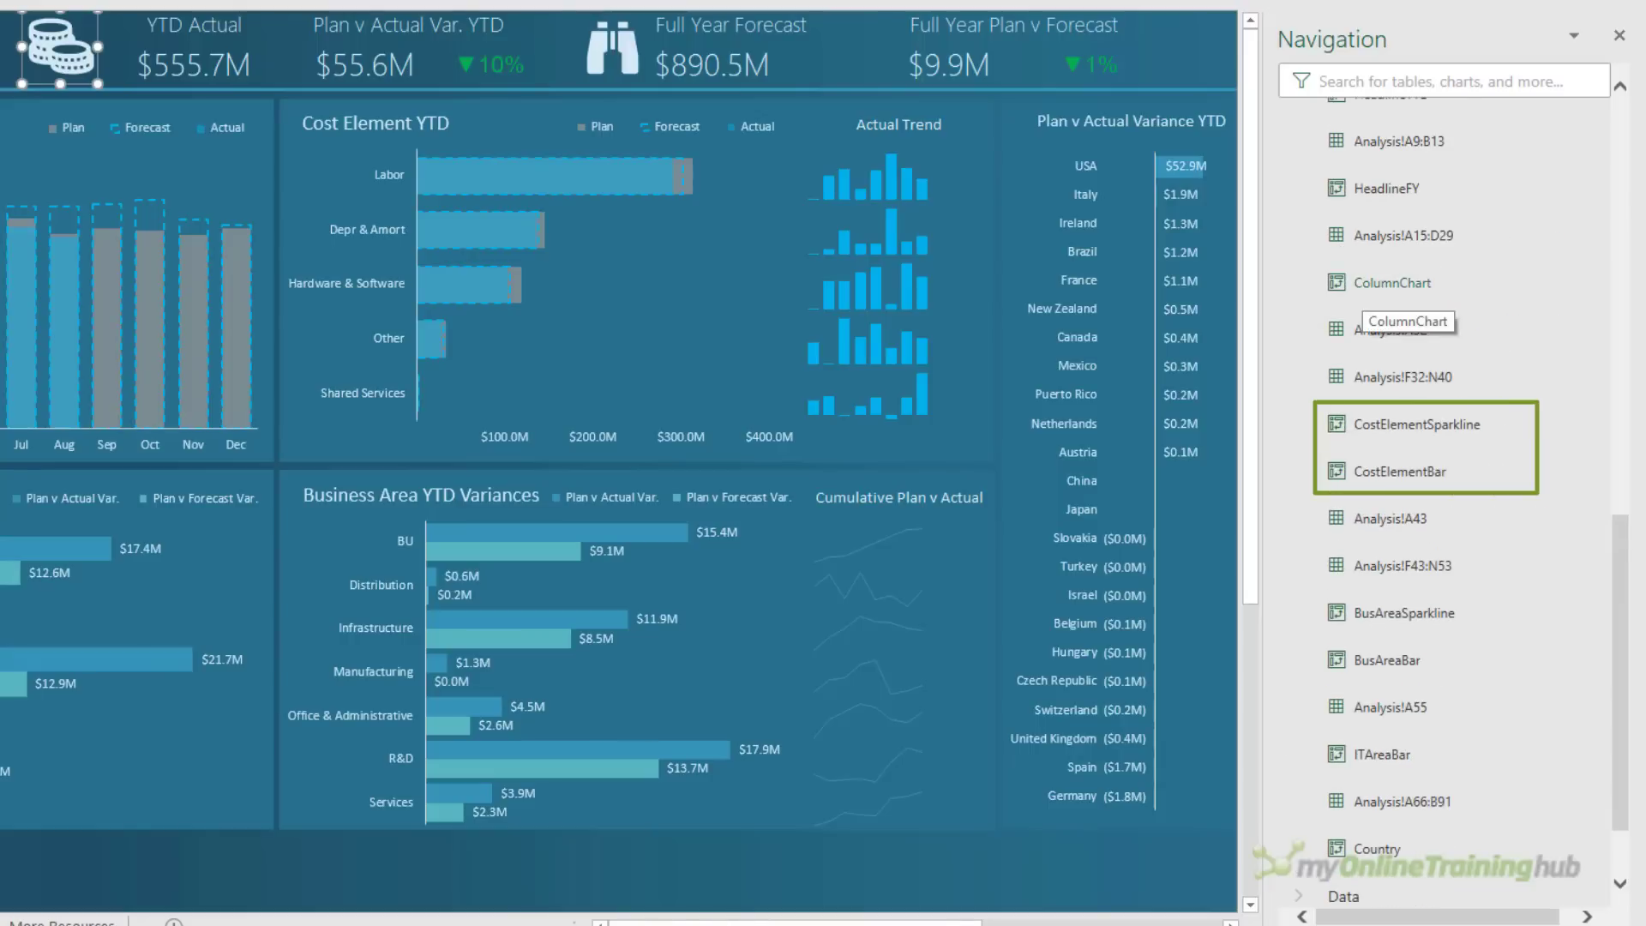
{"action": "scroll", "scroll_direction": "down", "scroll_amount": 3}
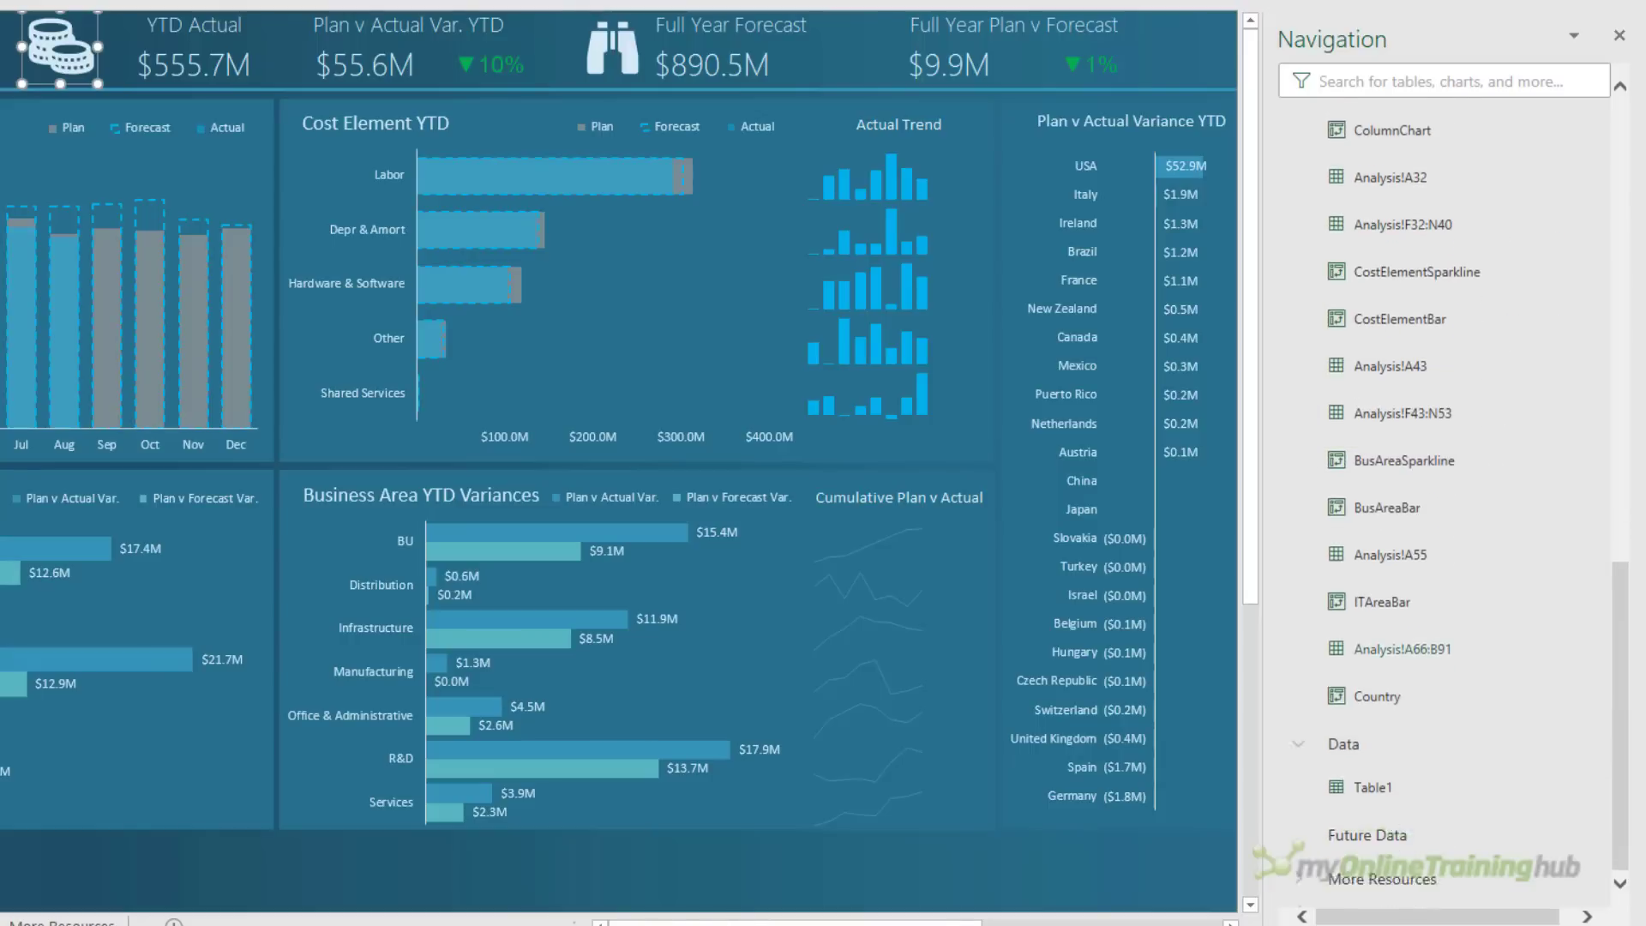
{"action": "mouse_move", "coordinate": [1366, 787]}
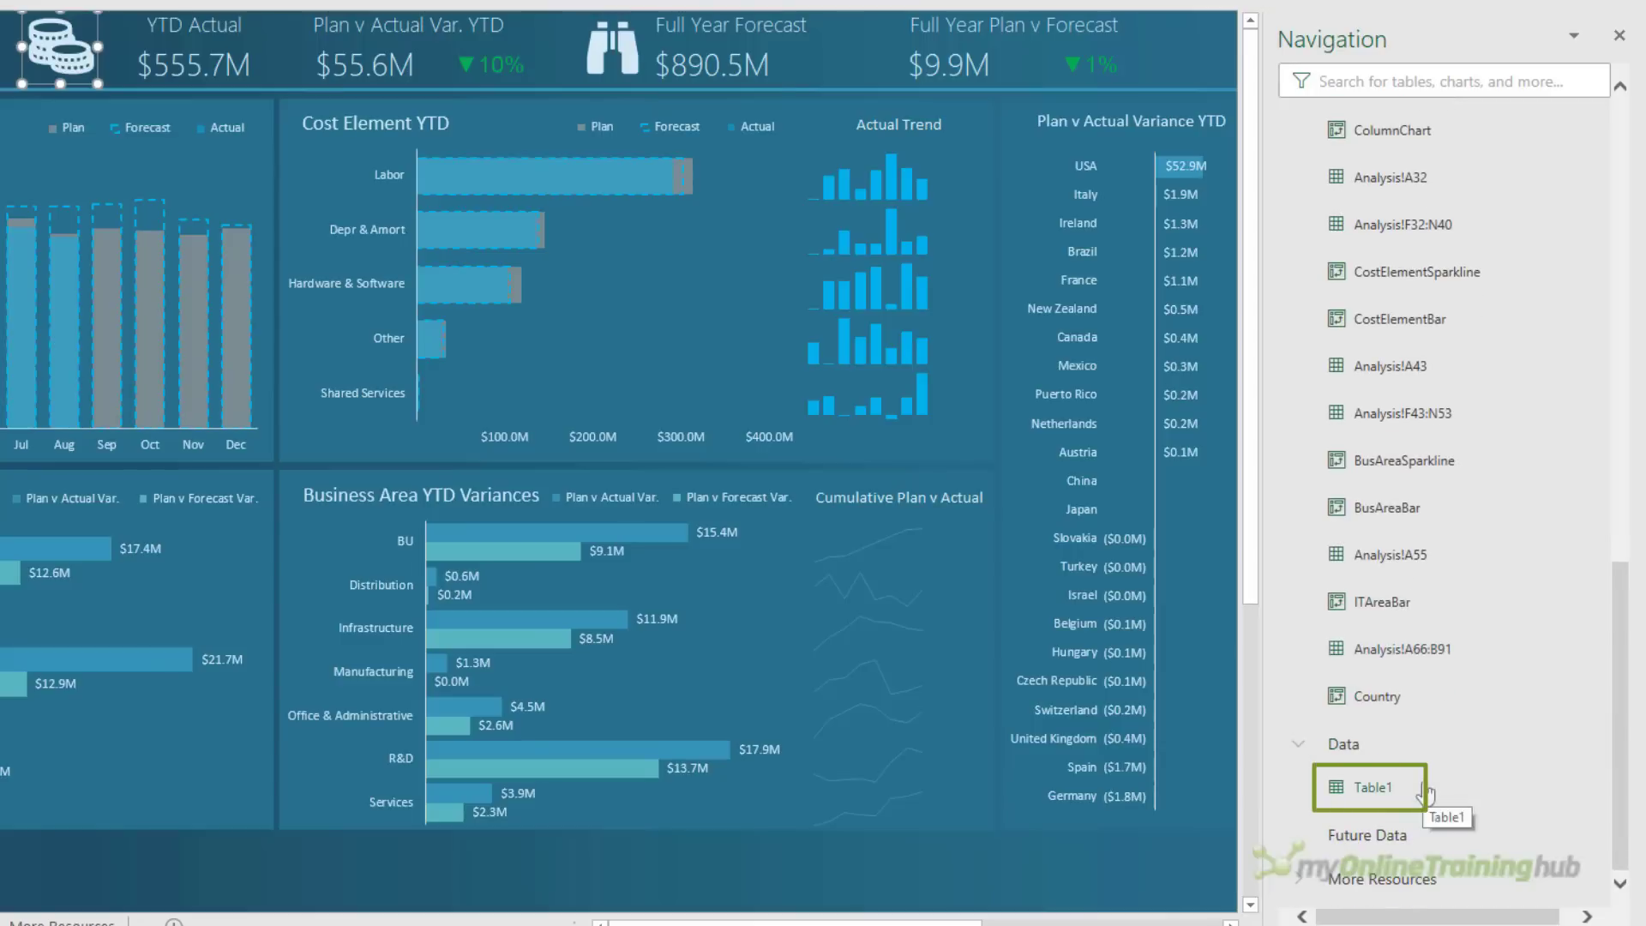
Search the Navigation pane for 'chart' so only chart items are listed
{"action": "left_click", "coordinate": [1444, 80]}
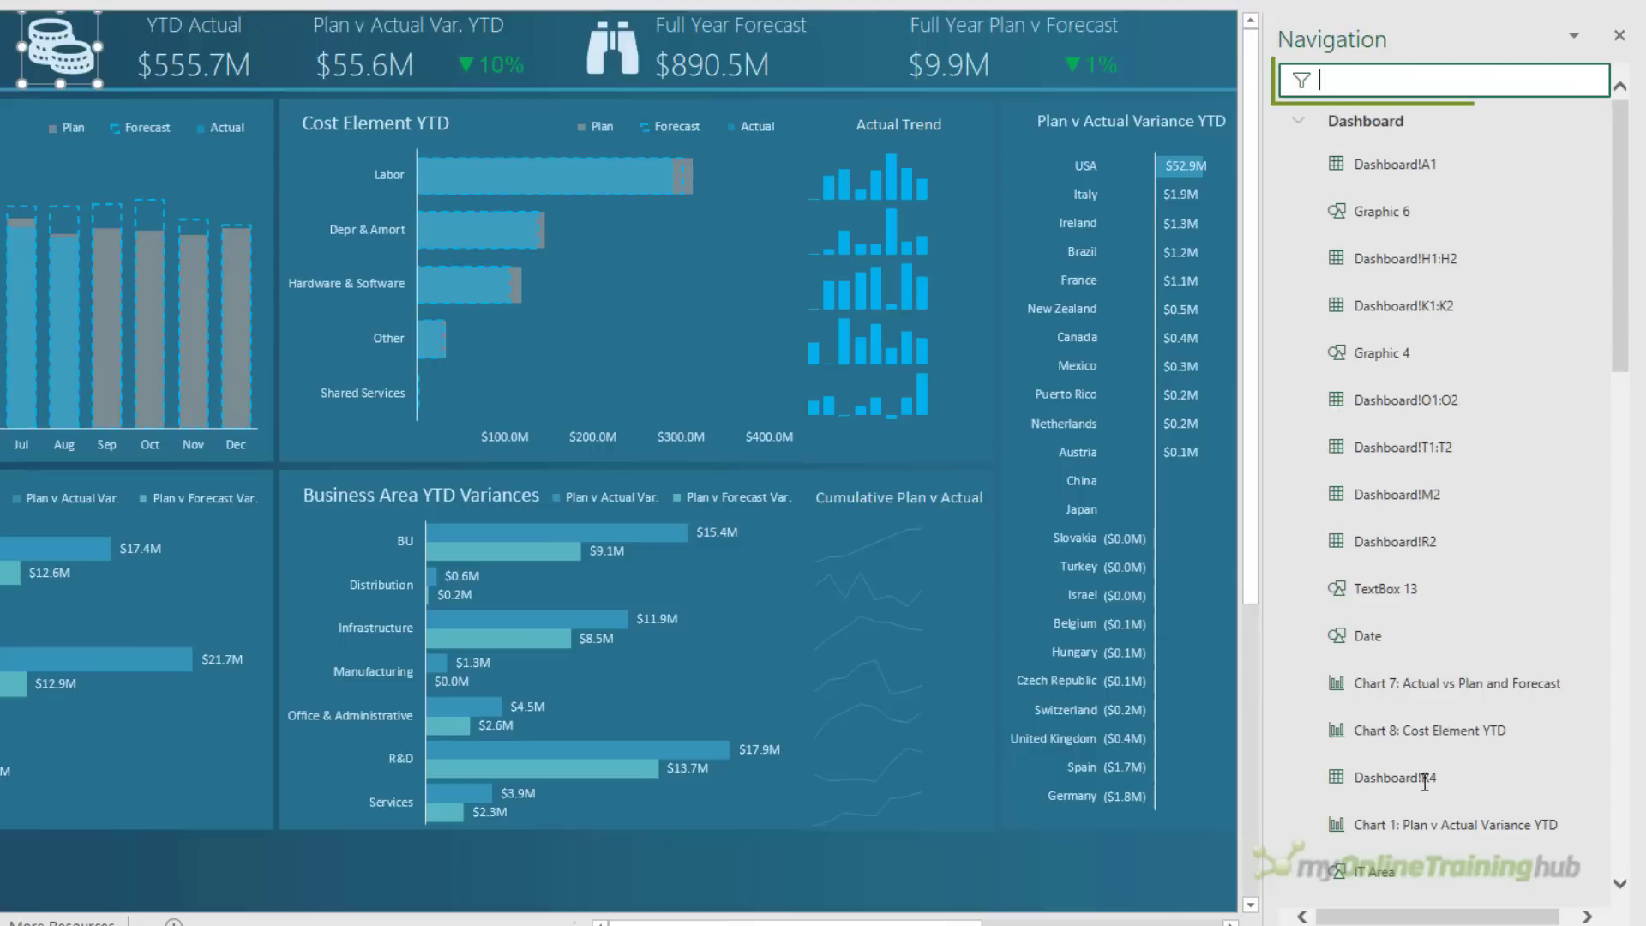
{"action": "type", "text": "chart"}
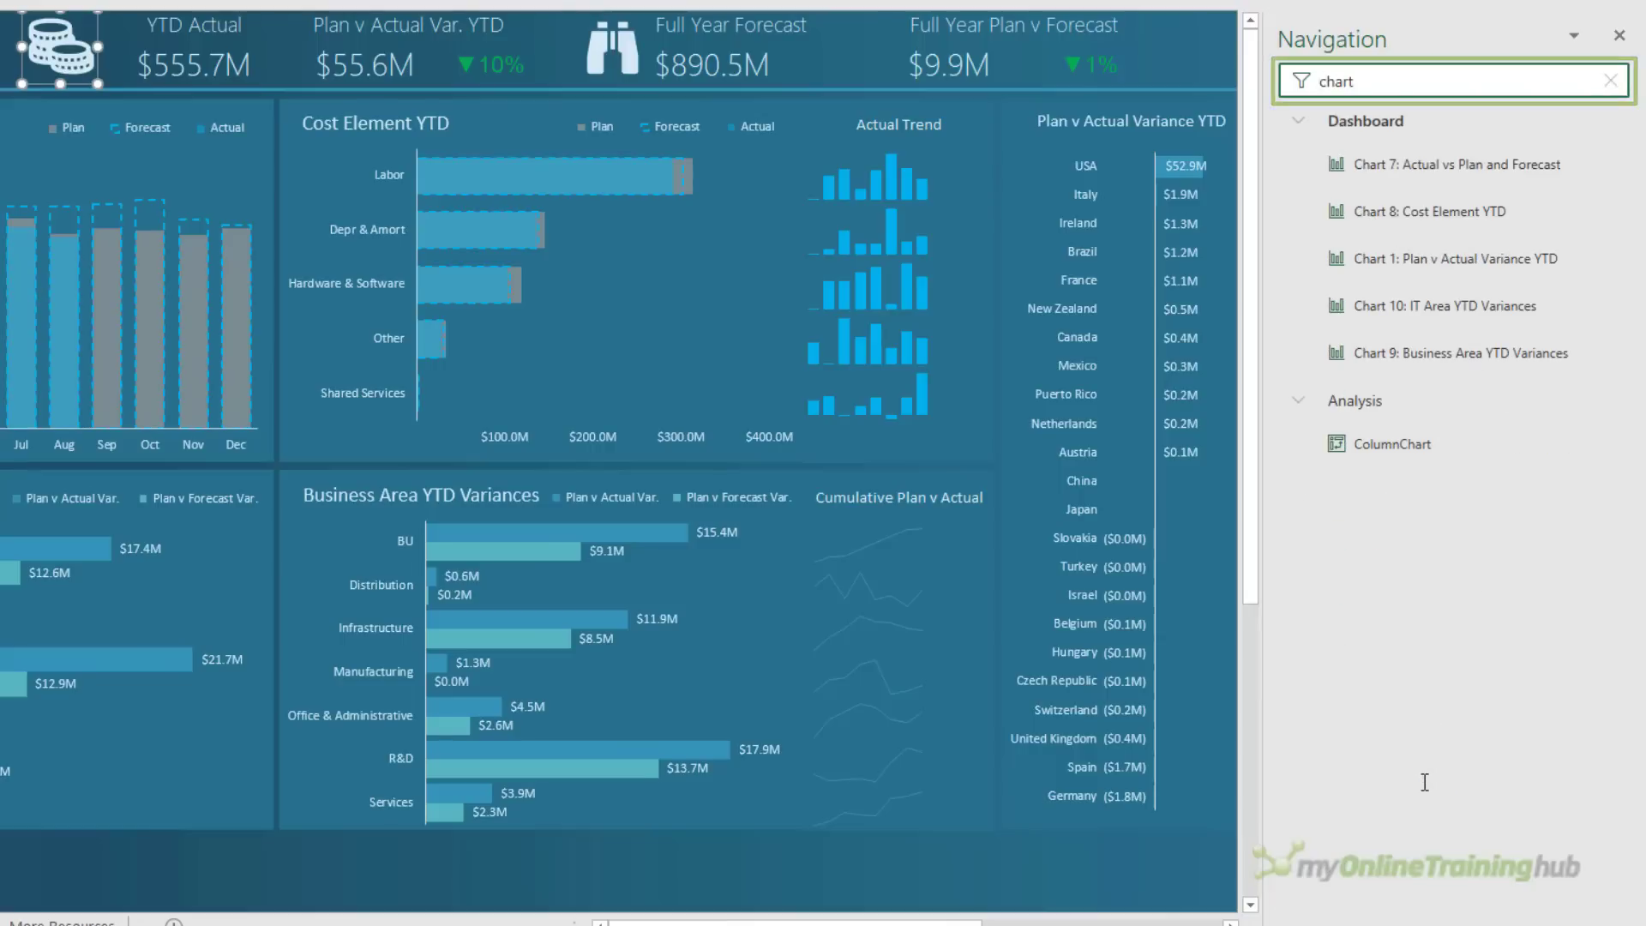
{"action": "right_click", "coordinate": [1425, 211]}
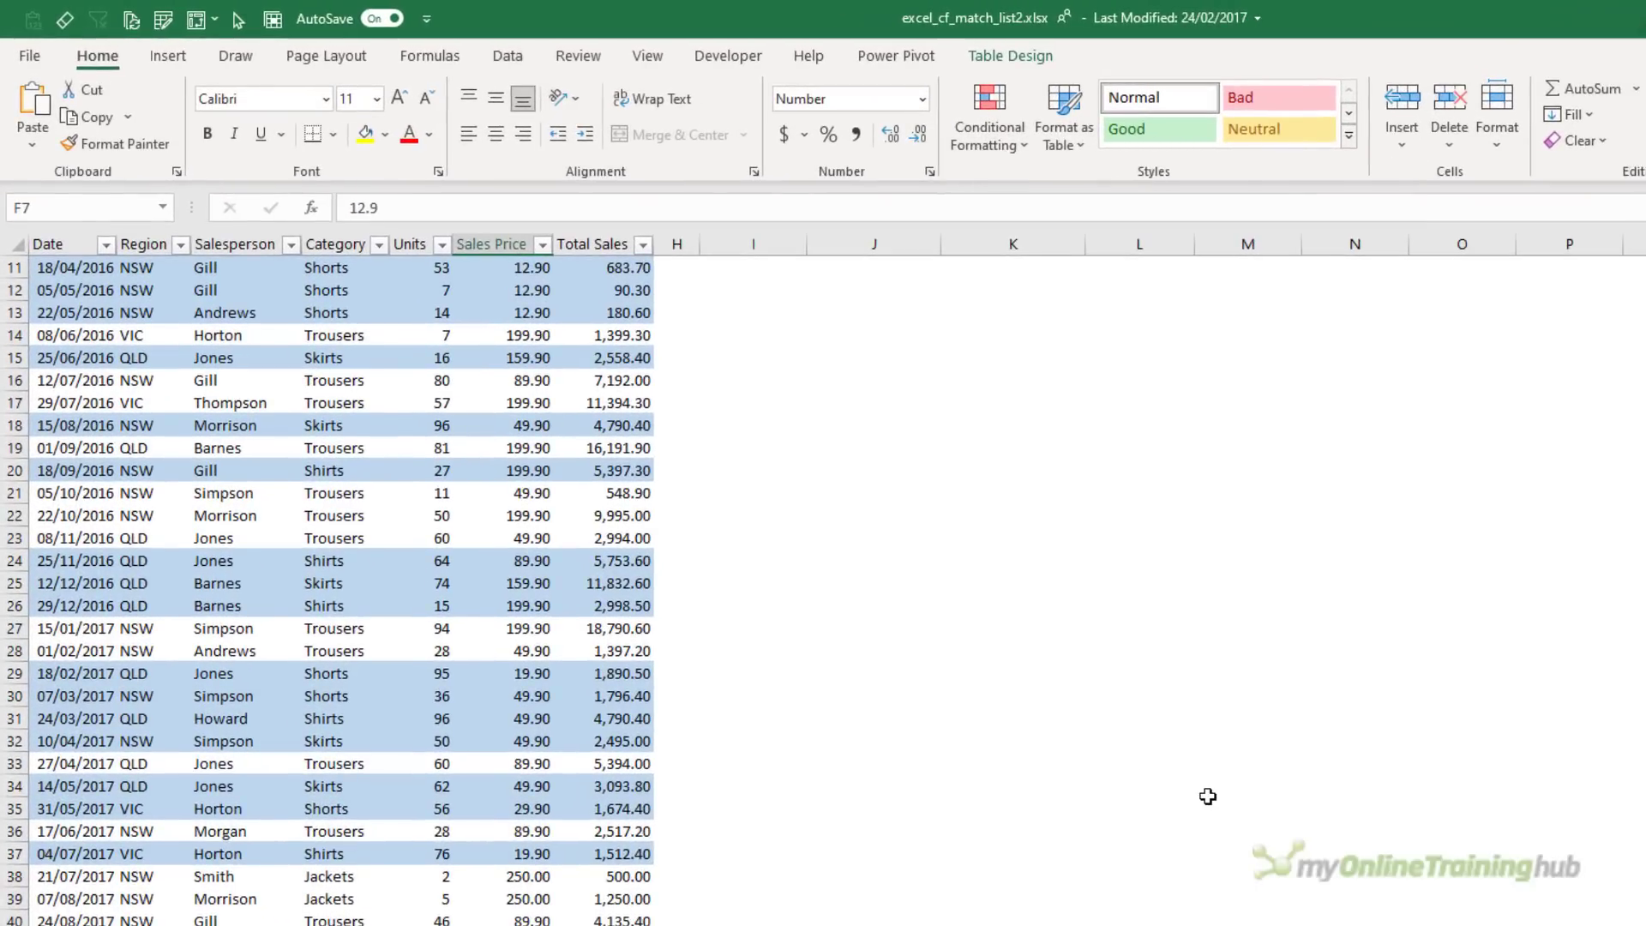
{"action": "mouse_move", "coordinate": [1084, 429]}
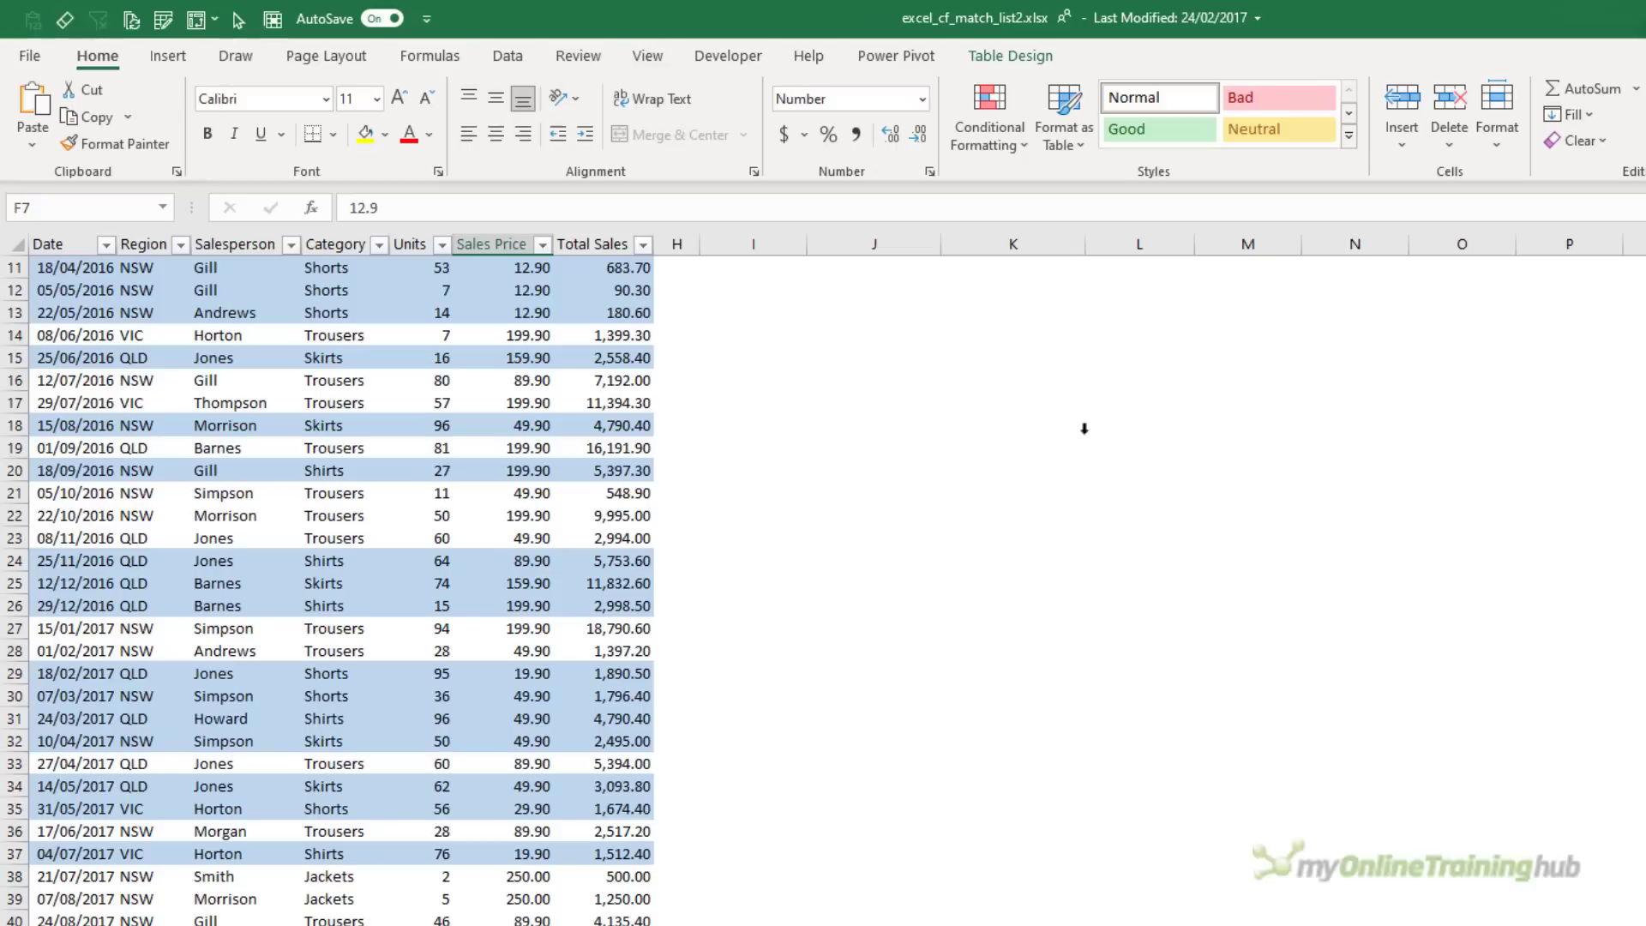
Review the =MATCH($D5, List, 0) rule on $A$5:$G$47 in the Conditional Formatting Rules Manager
{"action": "left_click", "coordinate": [988, 113]}
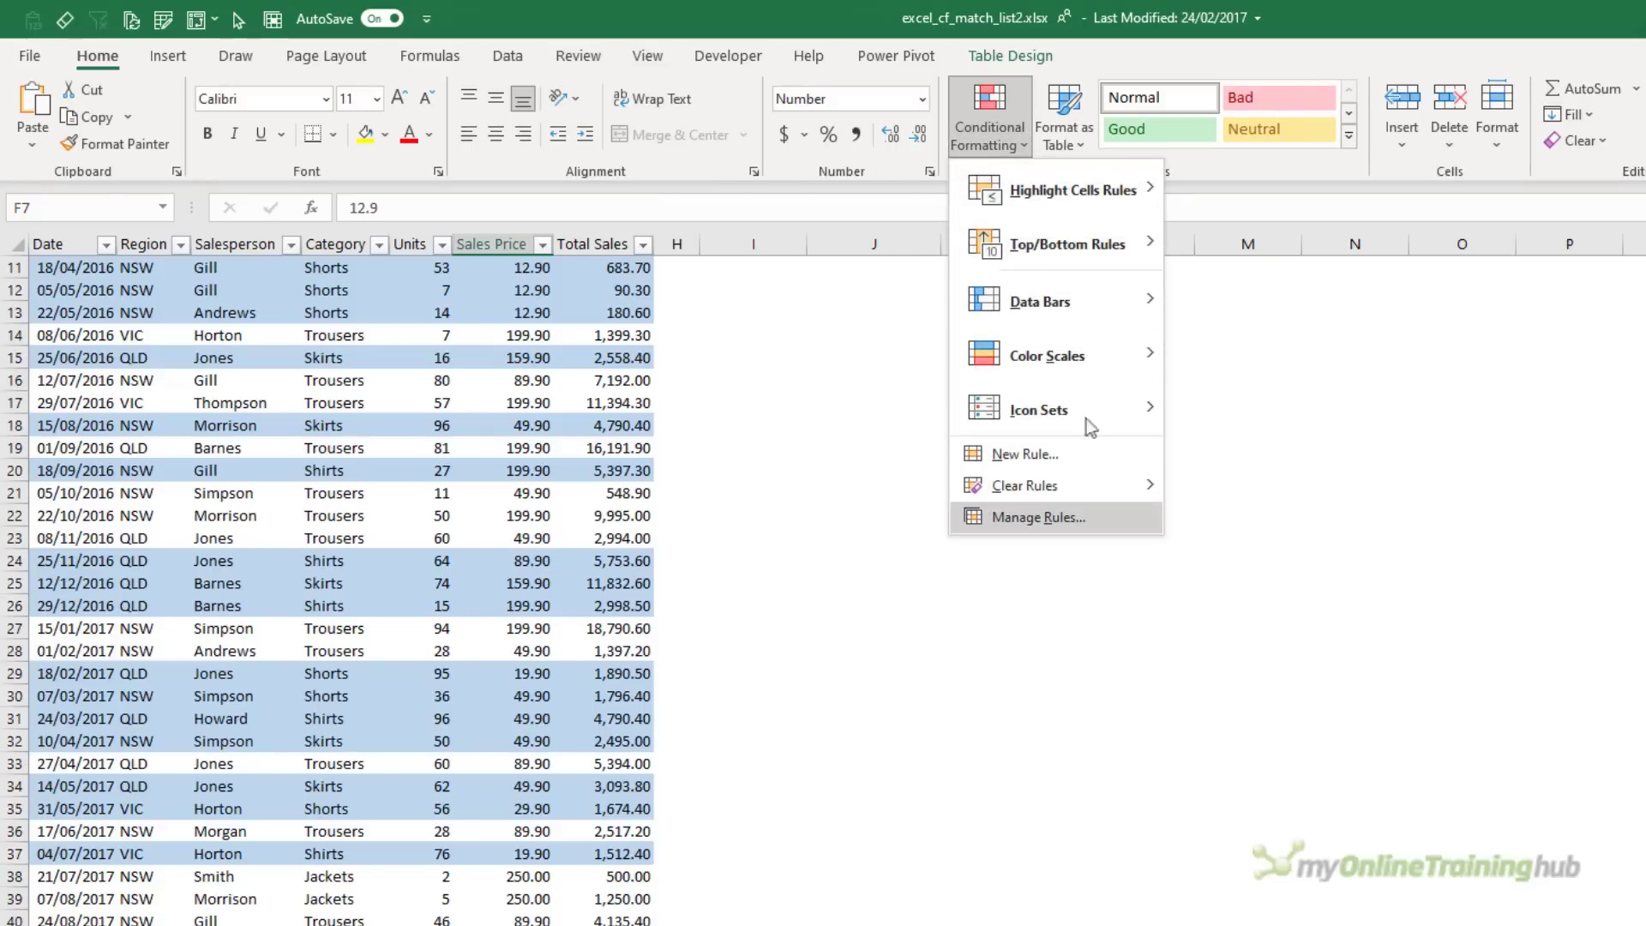
{"action": "left_click", "coordinate": [1036, 516]}
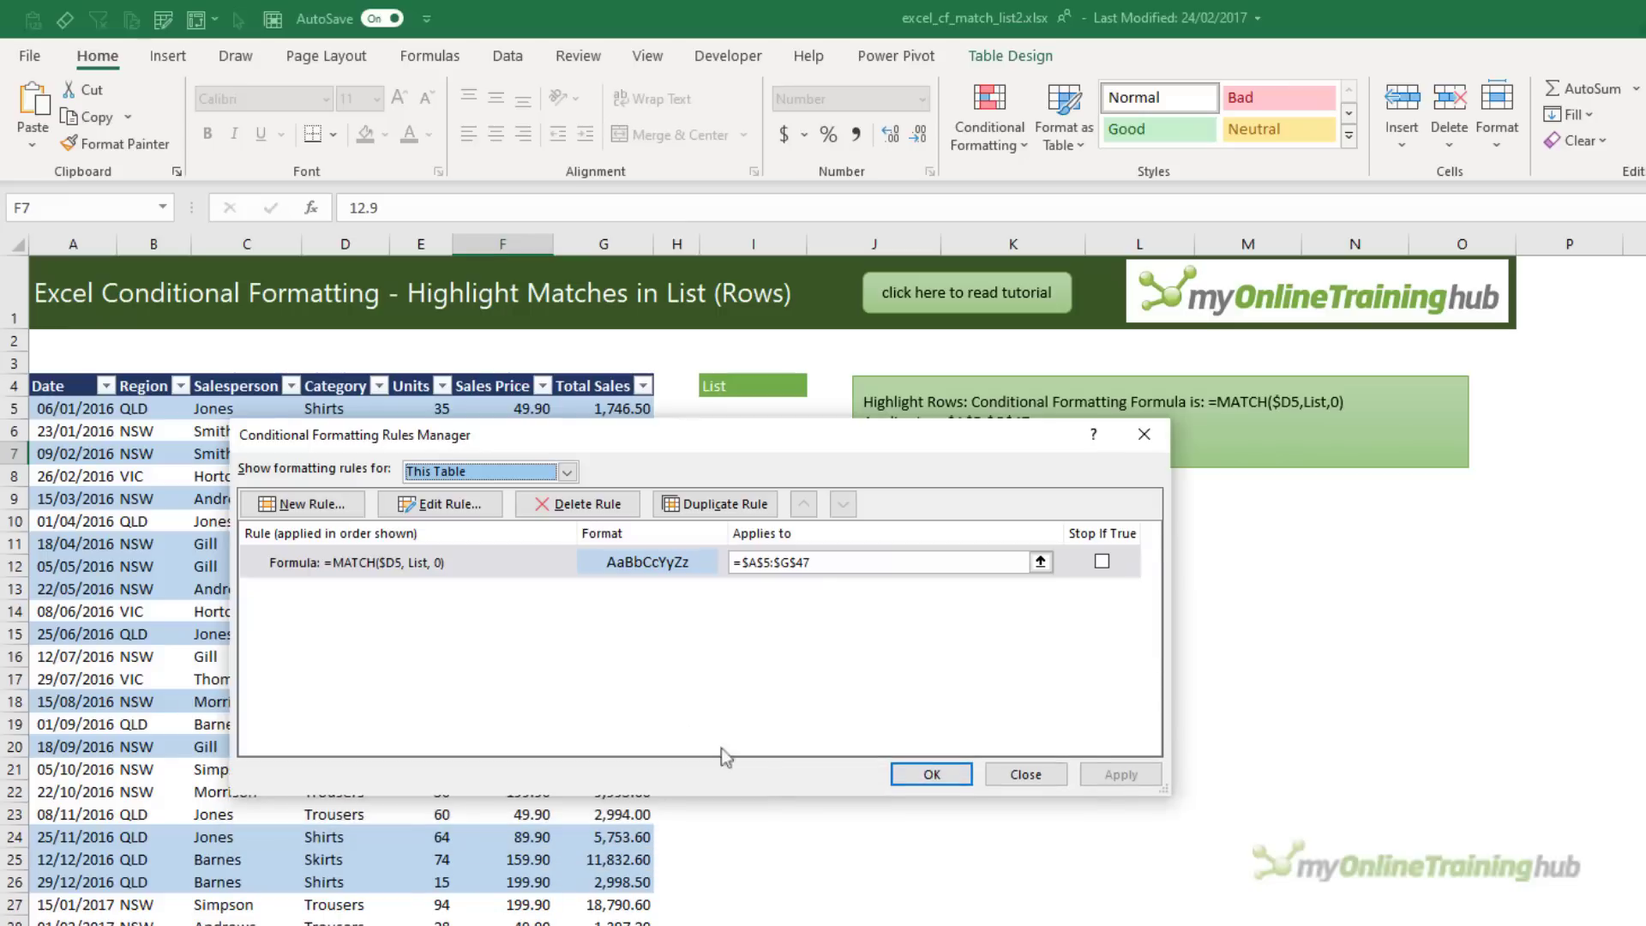
{"action": "left_click", "coordinate": [439, 504]}
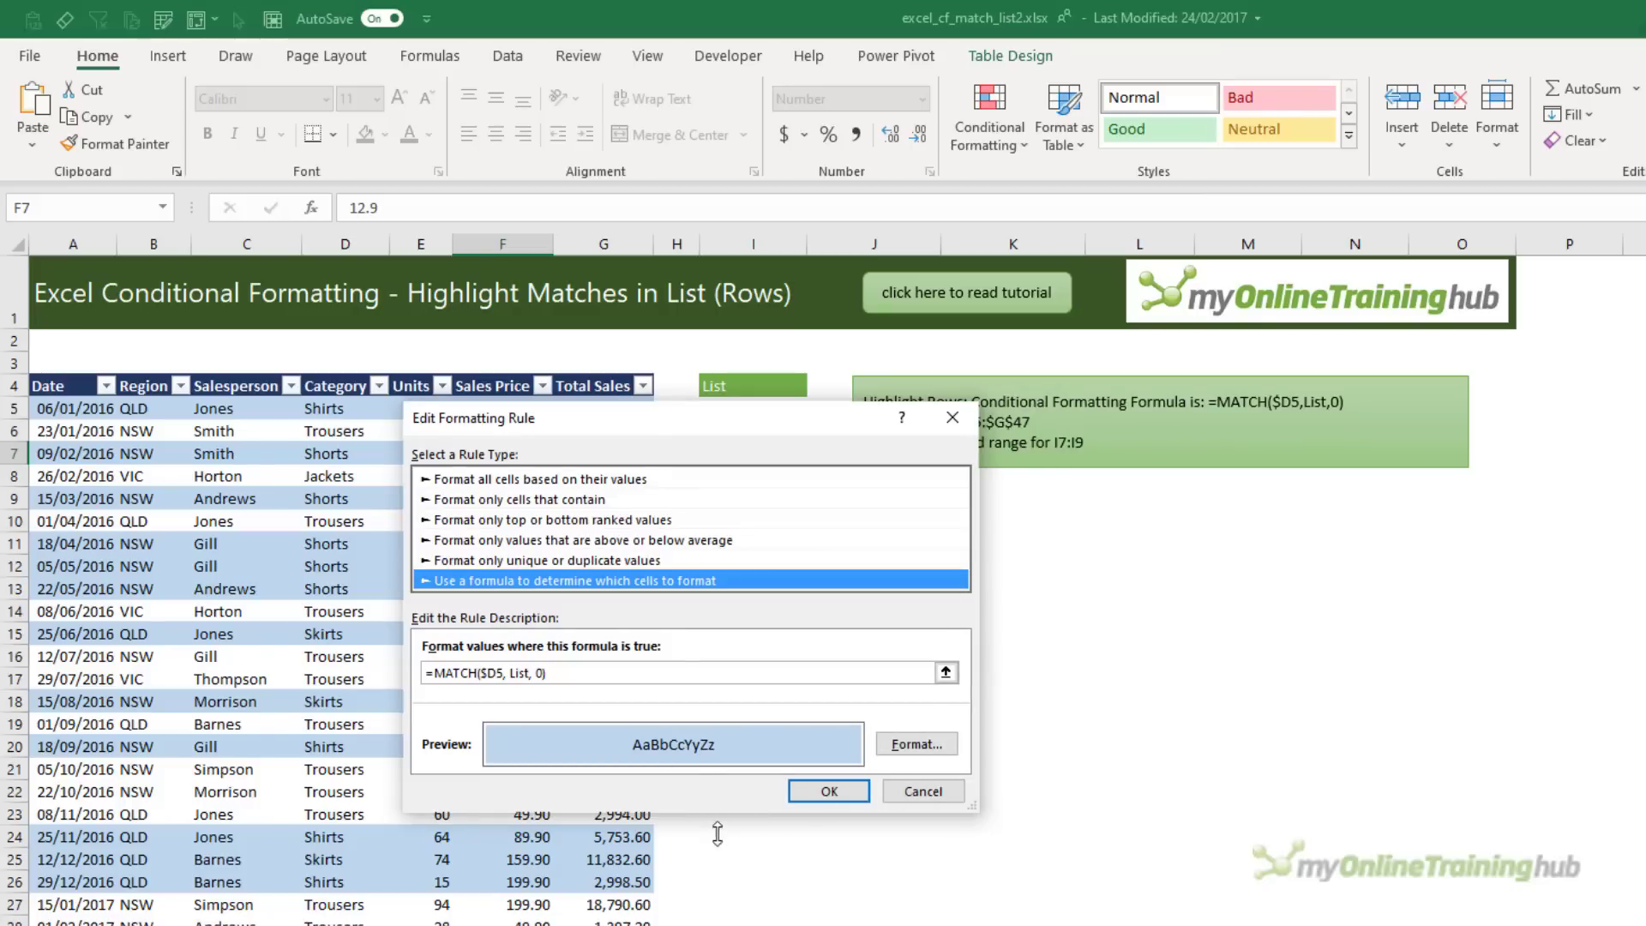
{"action": "mouse_move", "coordinate": [860, 811]}
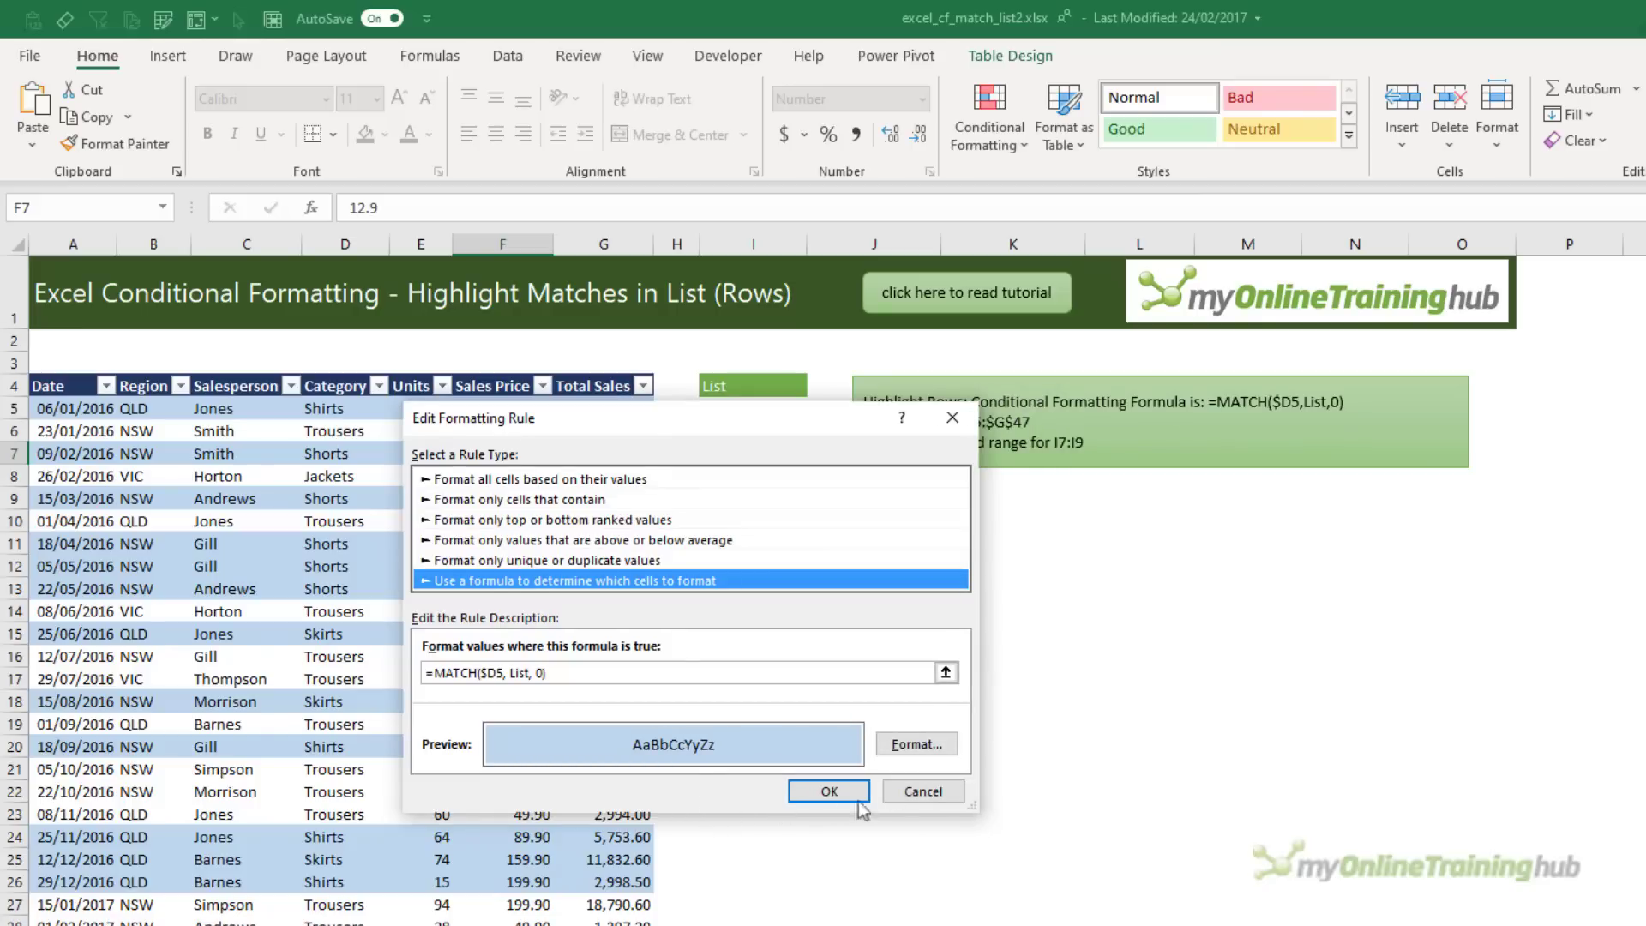
{"action": "left_click", "coordinate": [828, 790]}
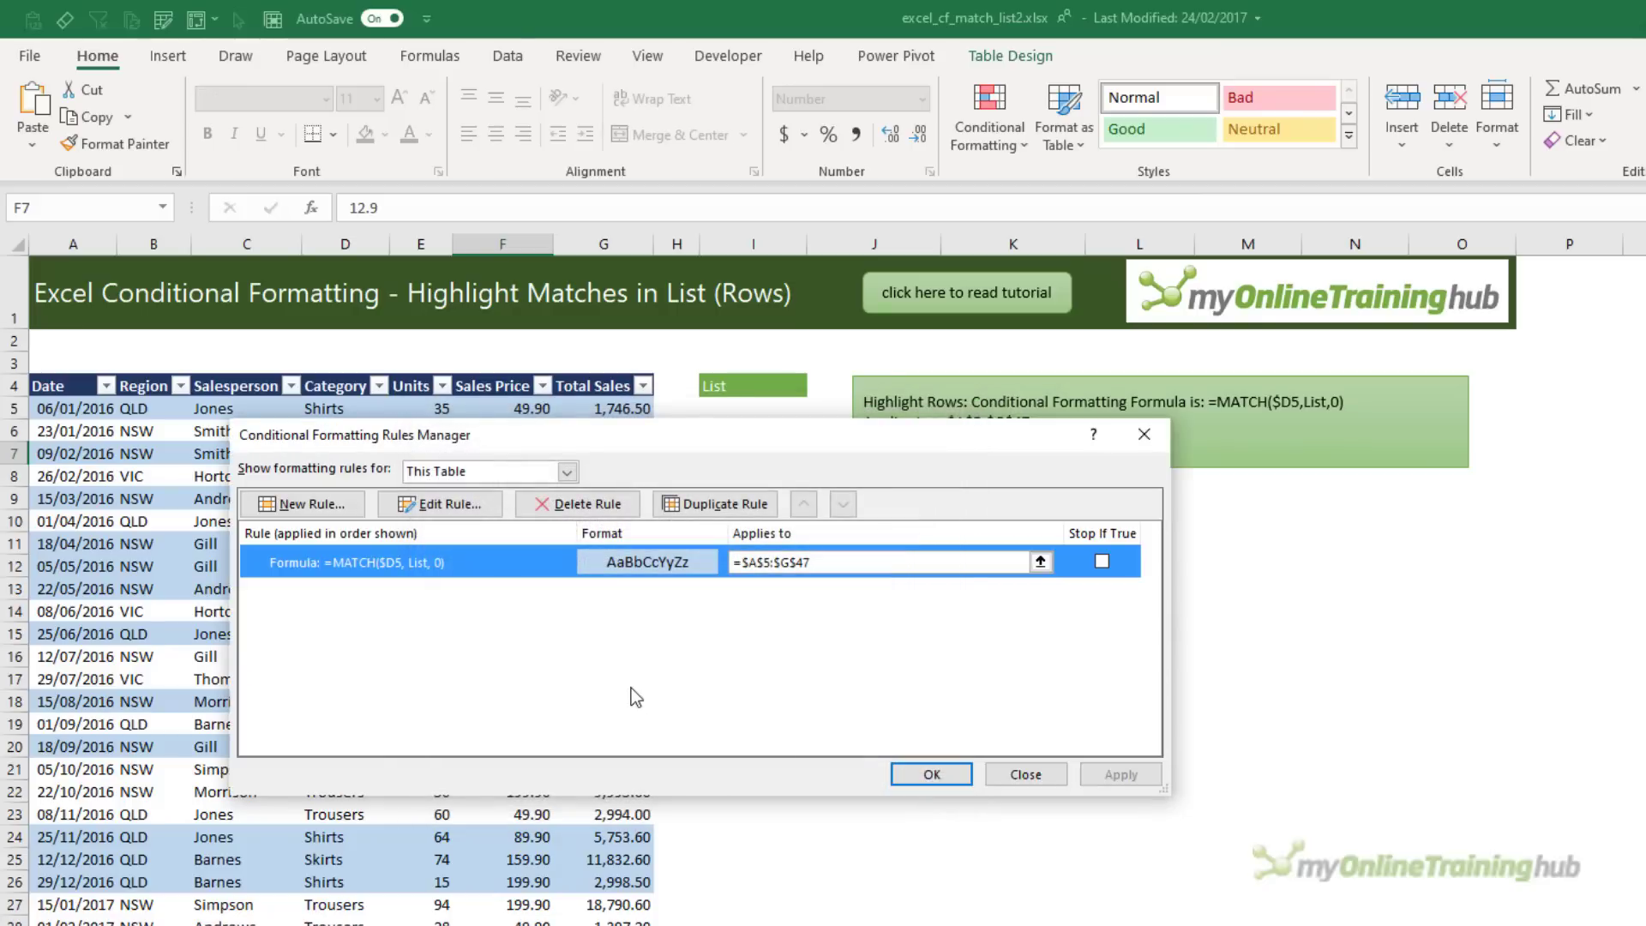